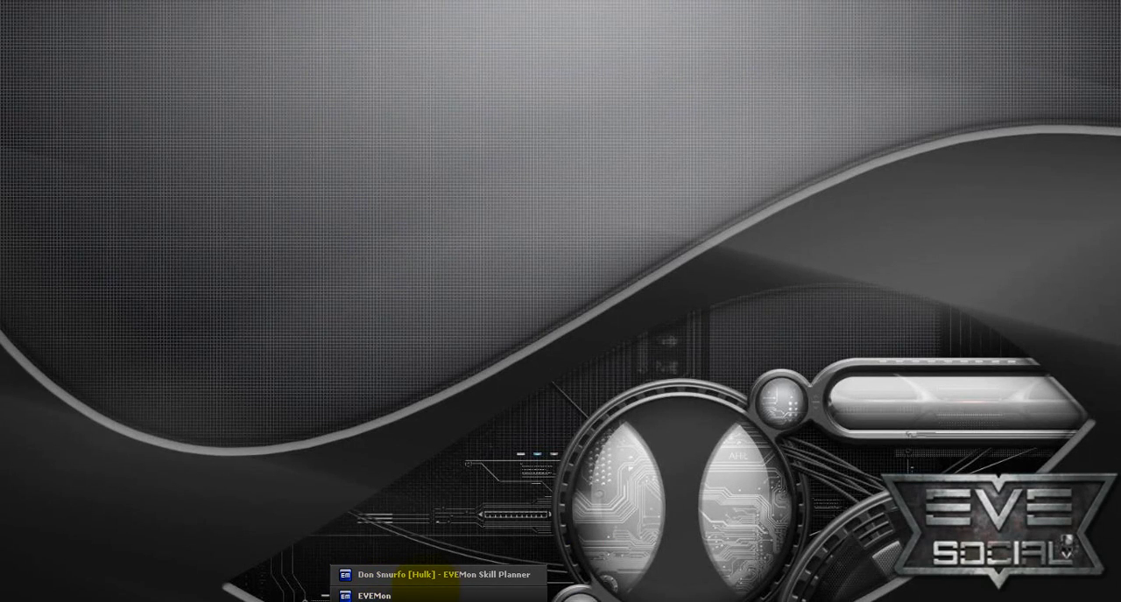
Restore EVEMon's main window from the taskbar, showing Don Smurfo's character sheet
left_click(378, 578)
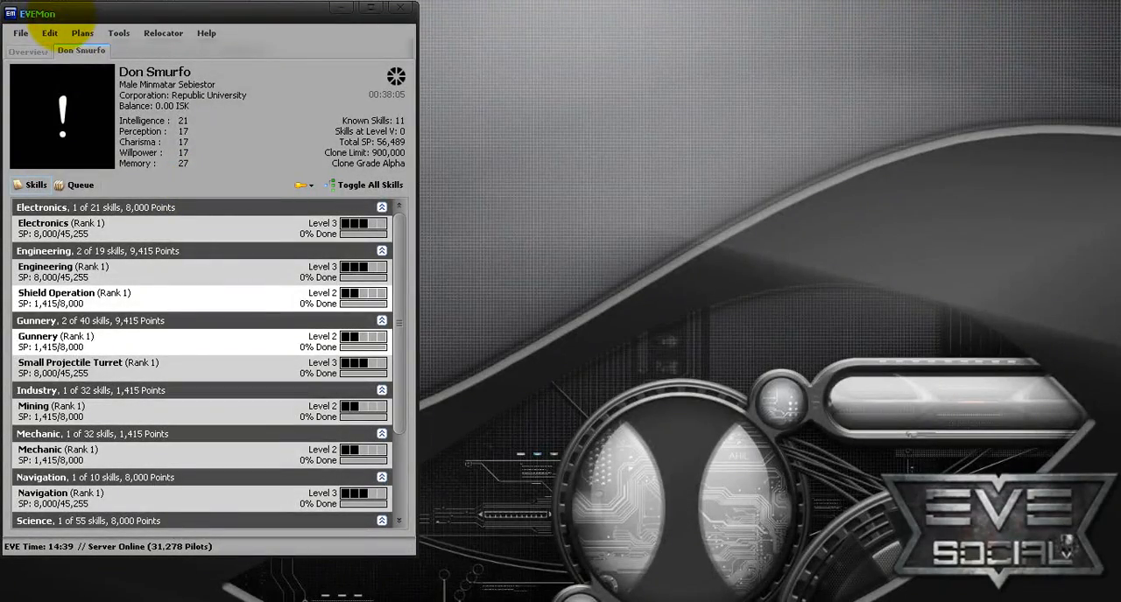
mouse_move(269, 175)
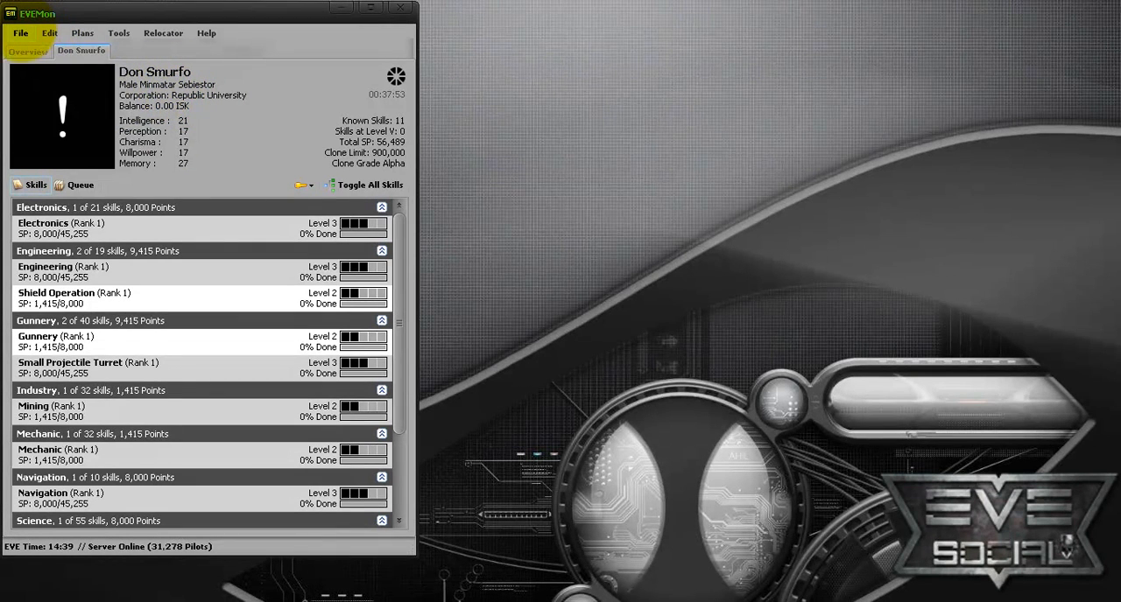
Open File > Add Account to show the User ID and API key form
left_click(19, 32)
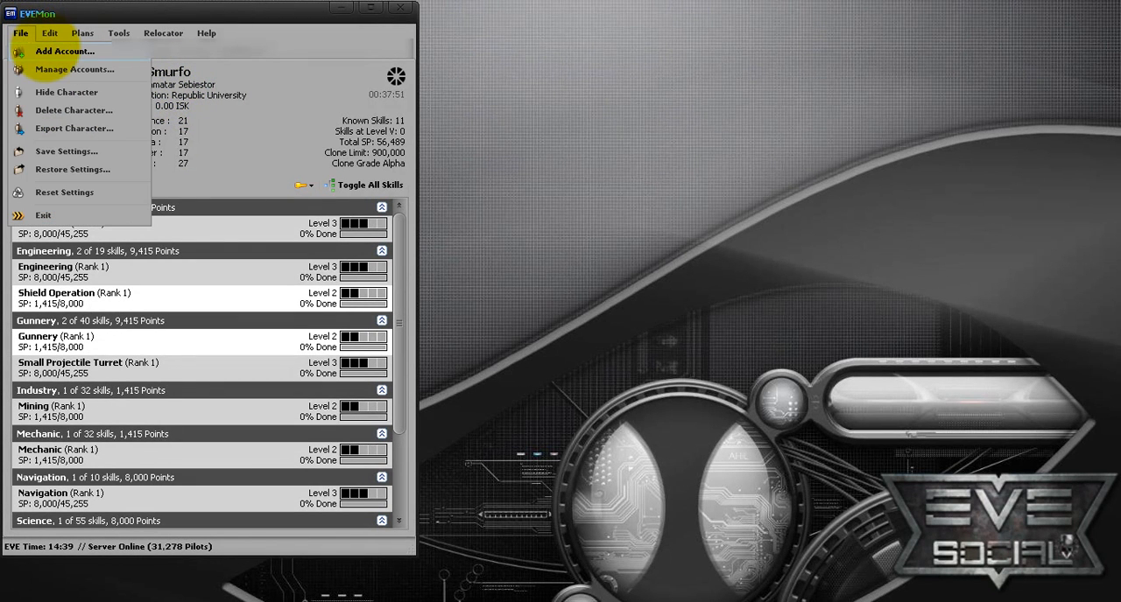
left_click(64, 51)
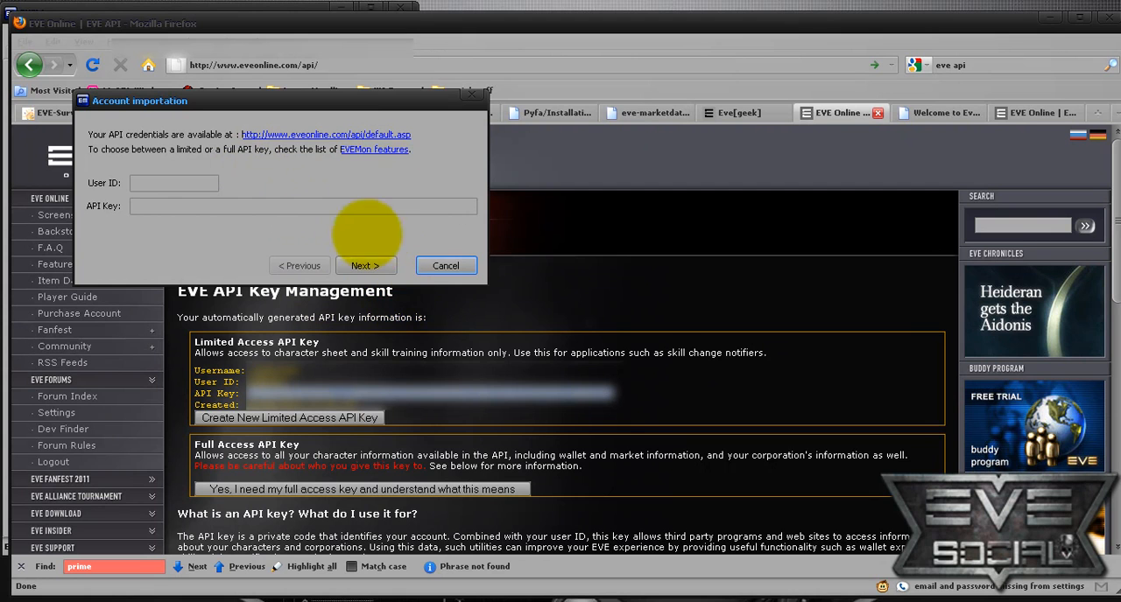
mouse_move(446, 265)
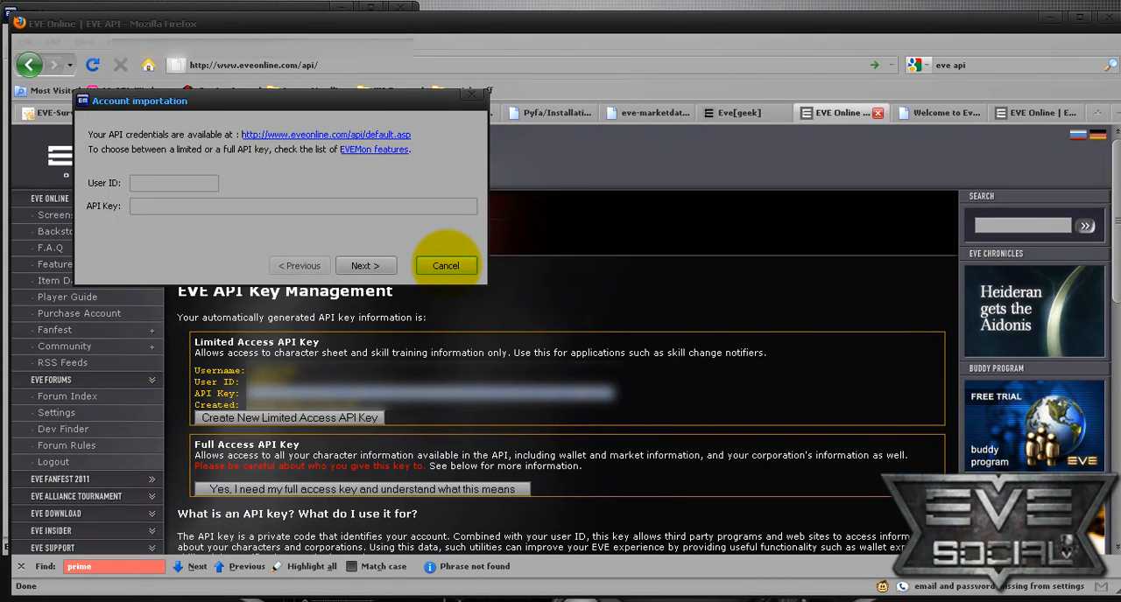
Cancel the account dialog and create an empty skill plan named 'Mining op'
left_click(445, 265)
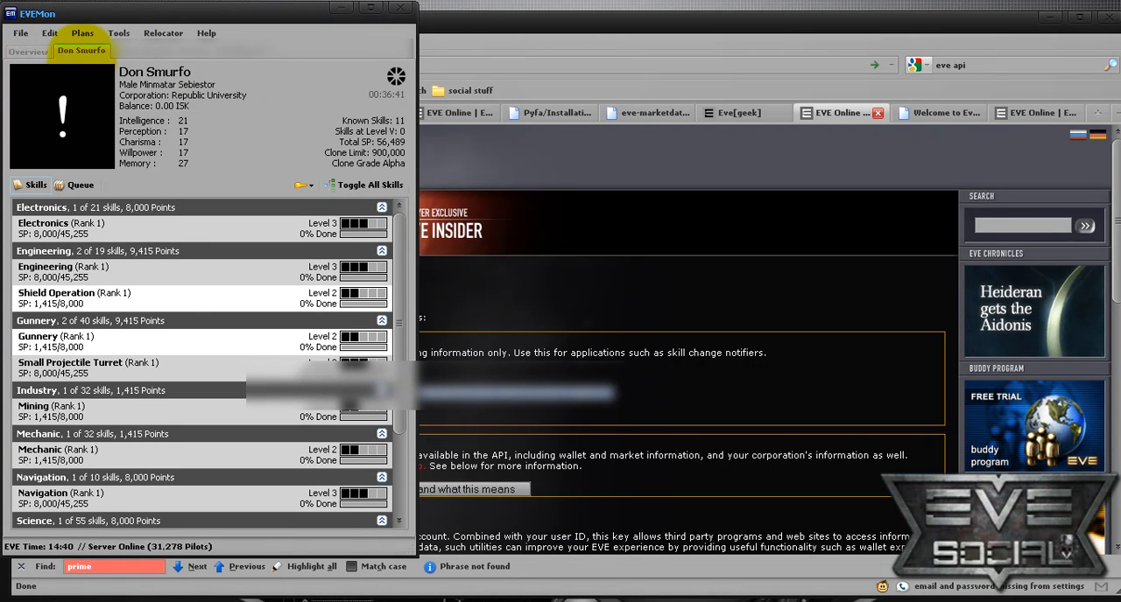
left_click(82, 33)
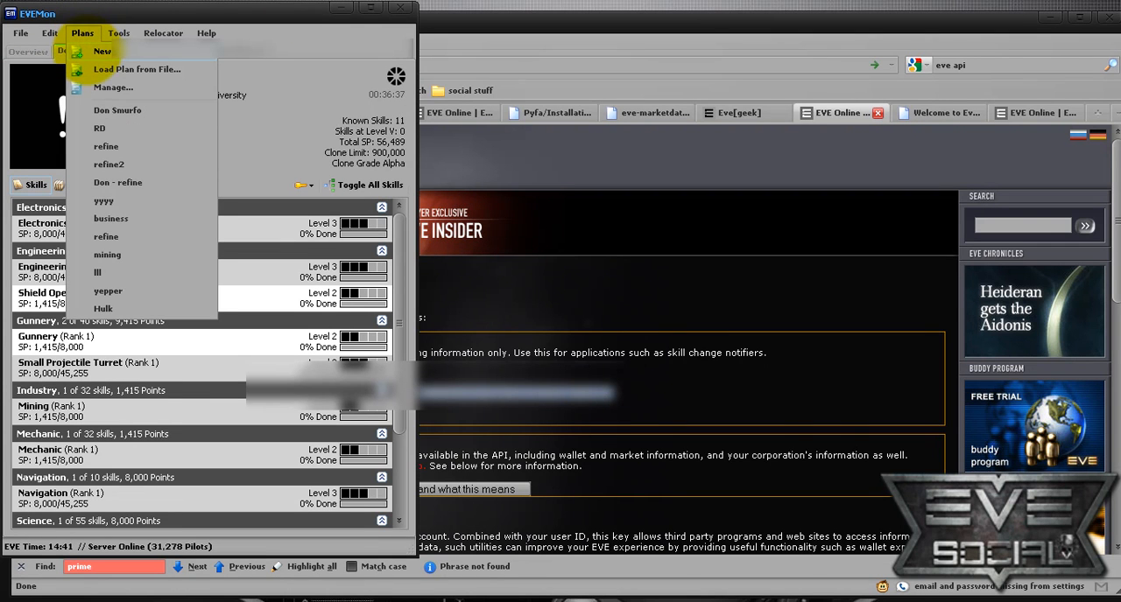
left_click(101, 51)
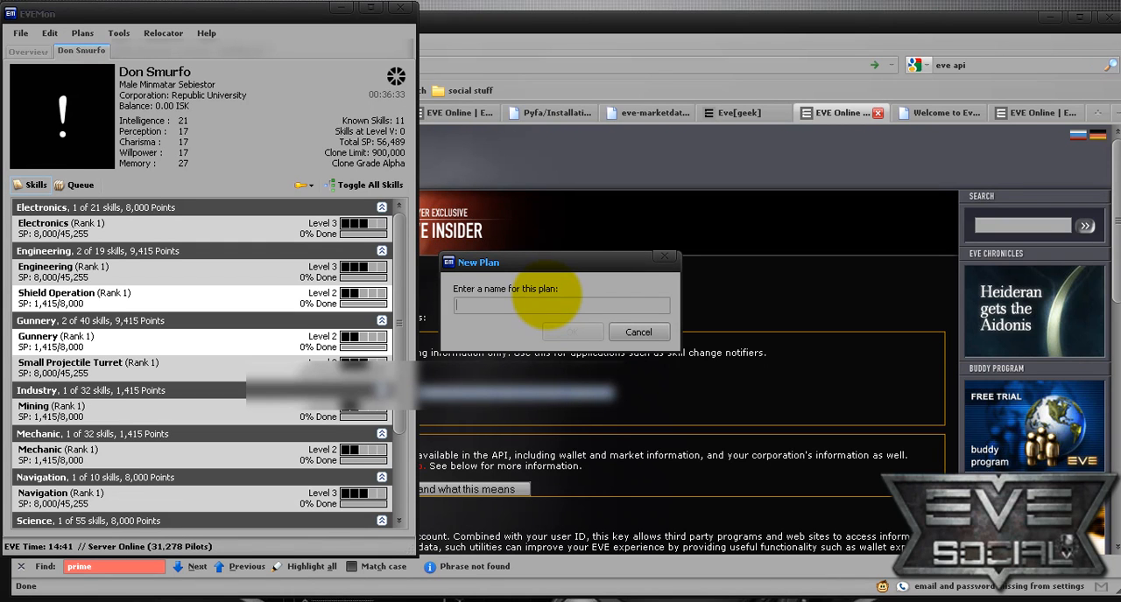
type("Mining o")
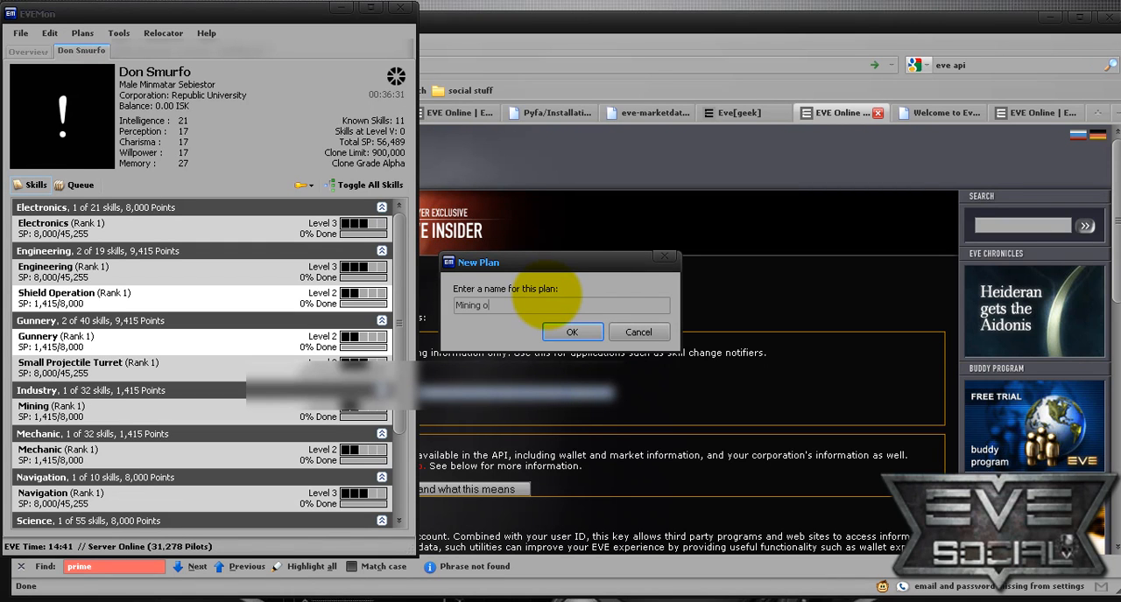
type("p")
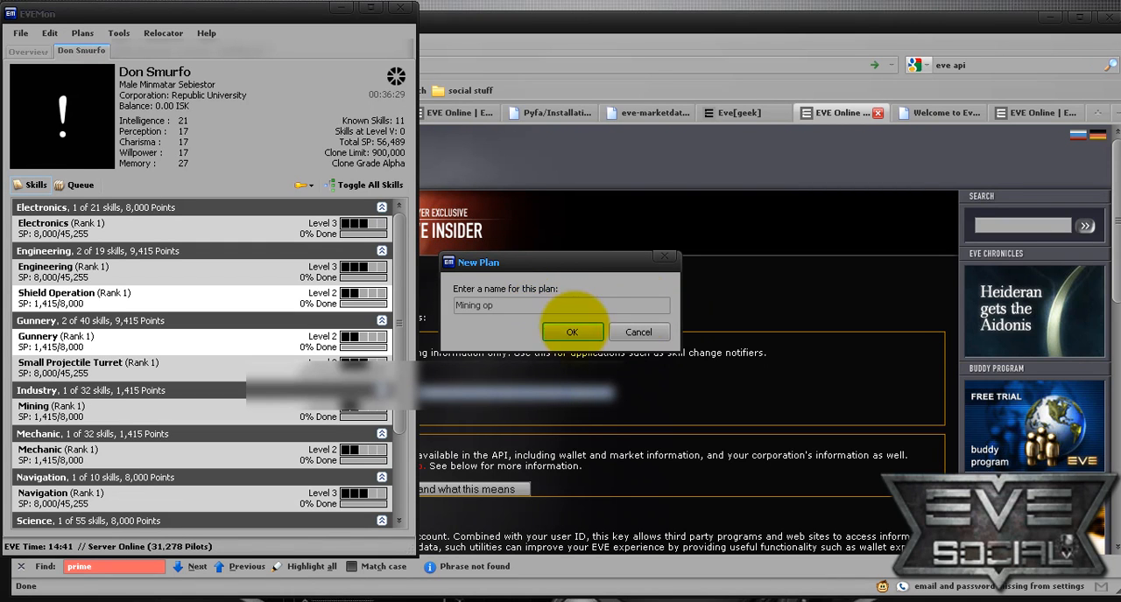
left_click(572, 332)
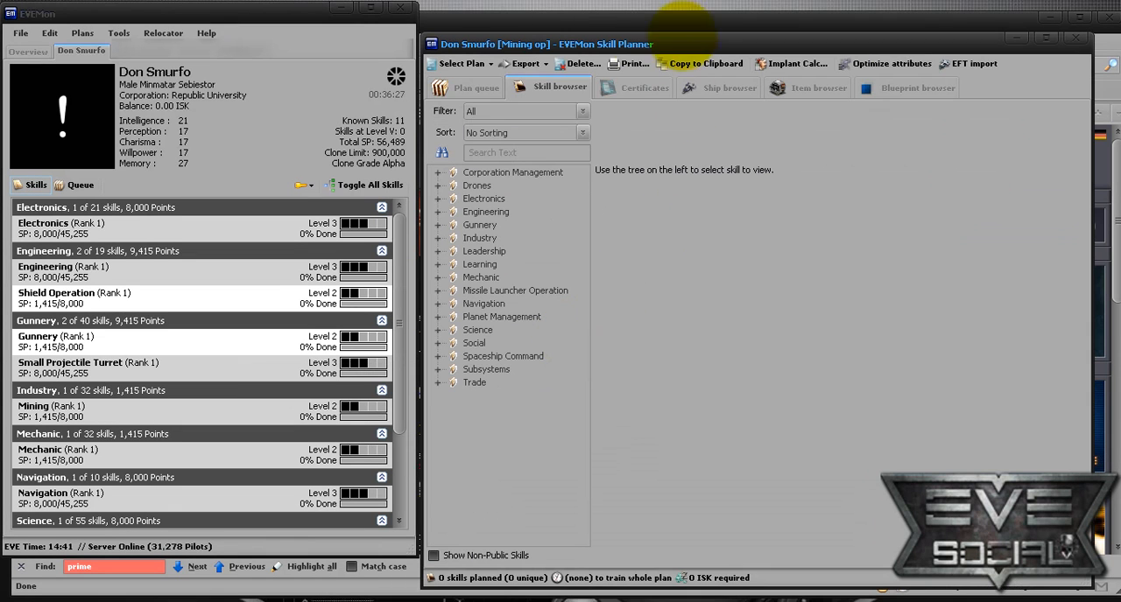
Select the Hulk under Exhumers in the ship browser and scroll its attributes
left_click(475, 87)
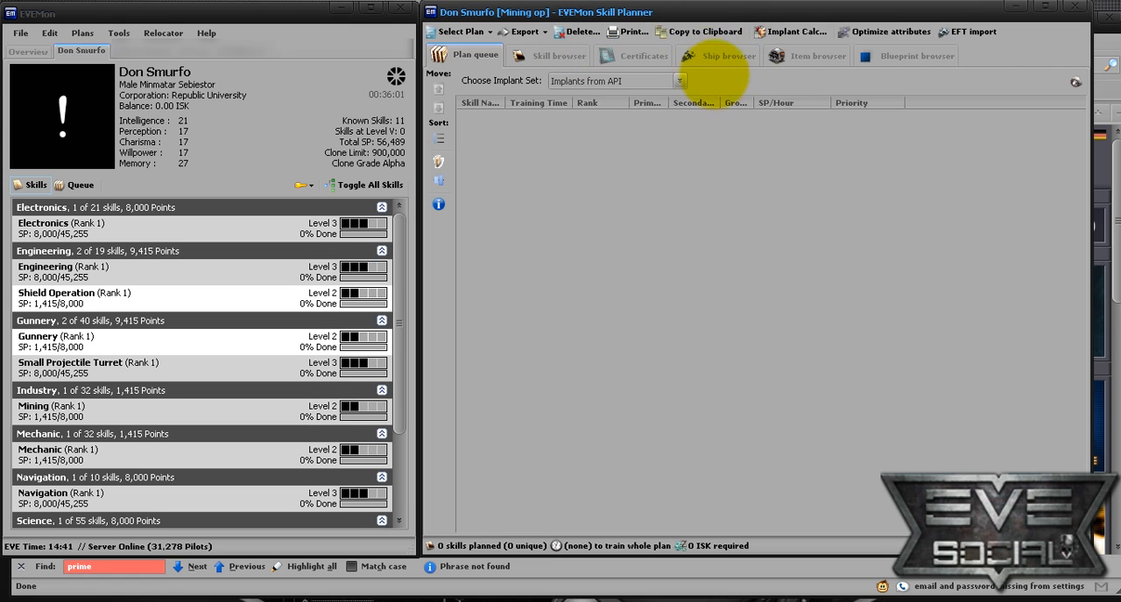
left_click(717, 55)
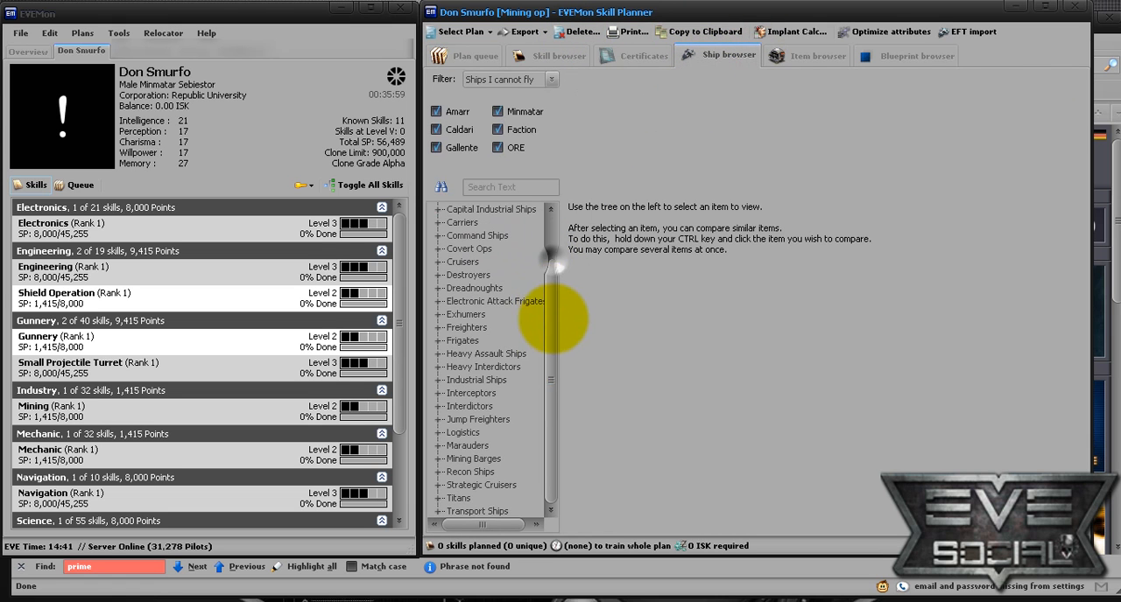
mouse_move(434, 320)
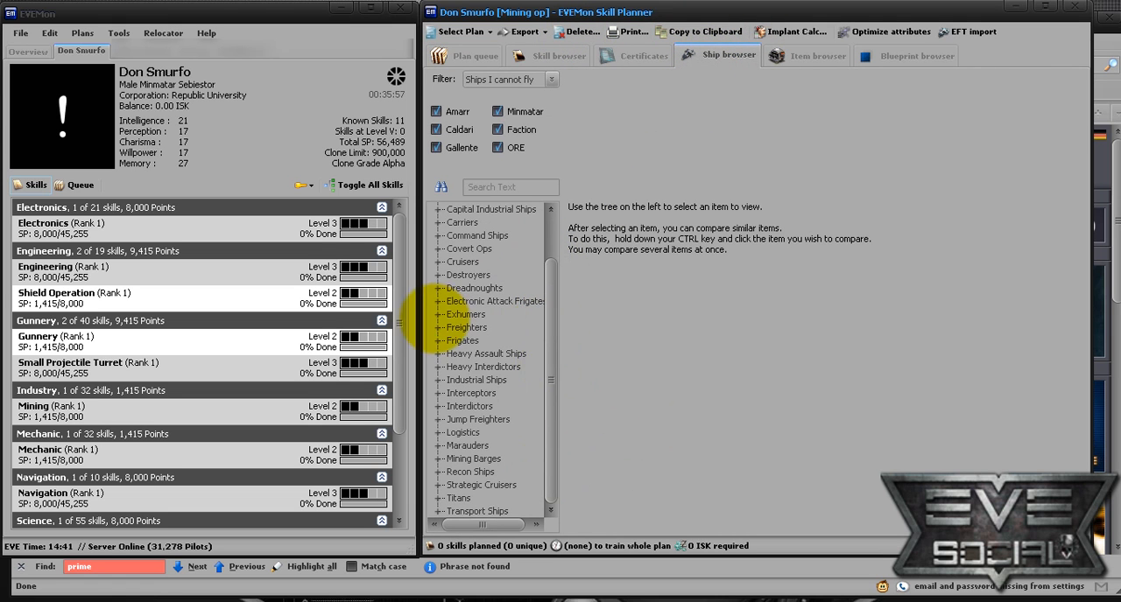
left_click(444, 314)
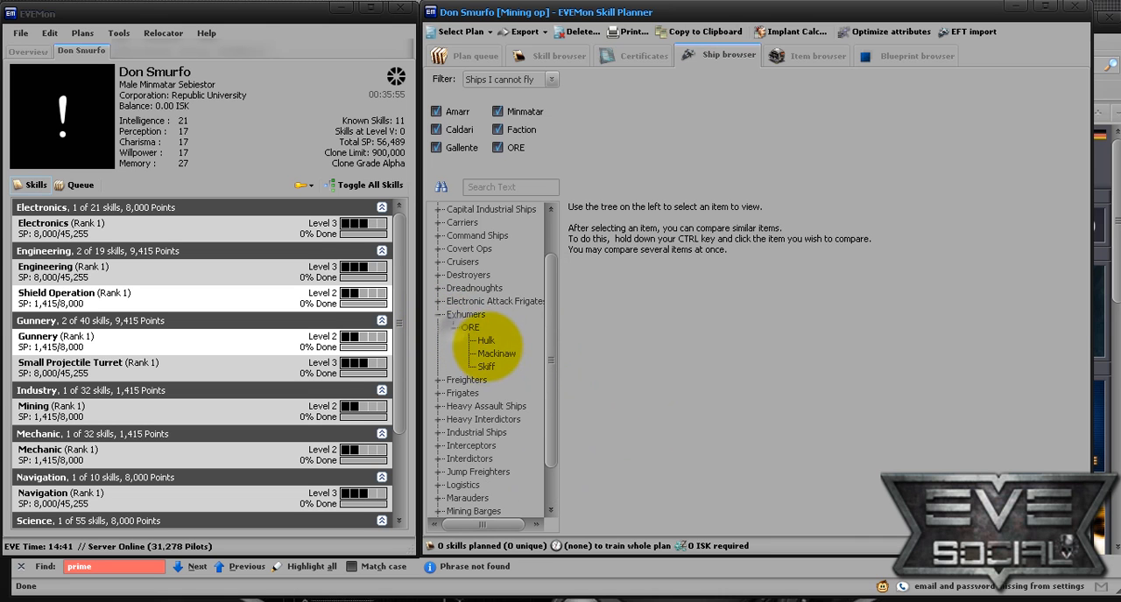
left_click(484, 340)
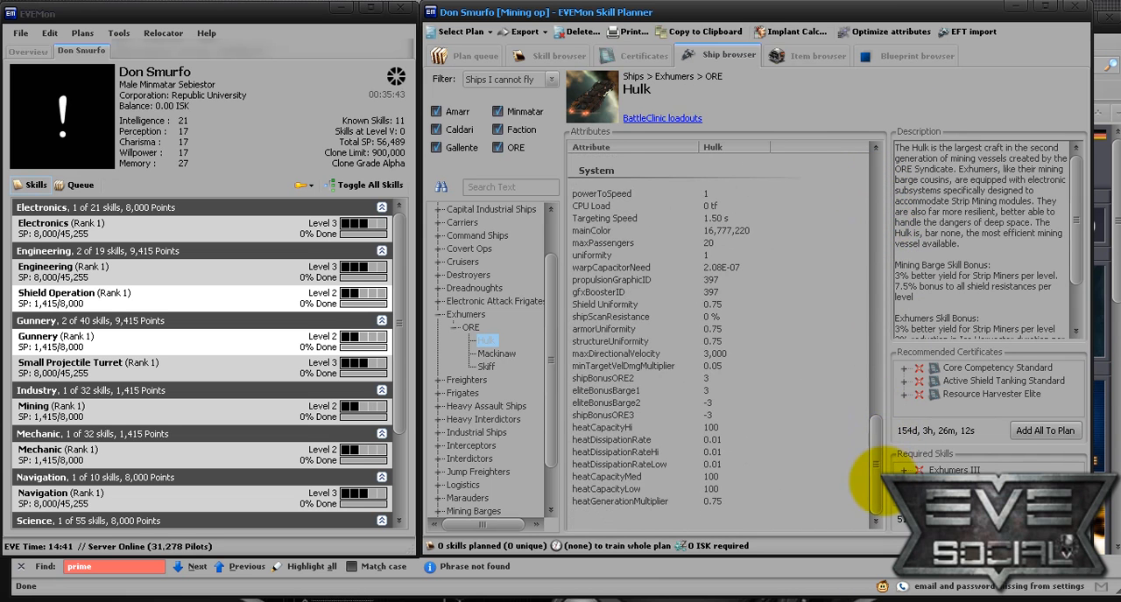
scroll("down", 3)
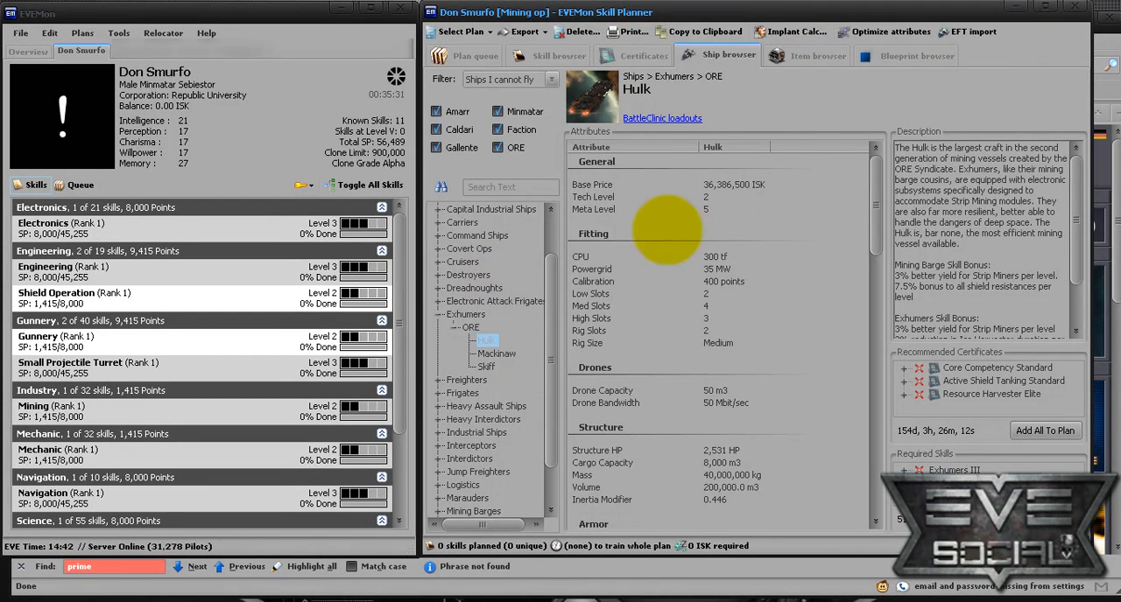
mouse_move(823, 162)
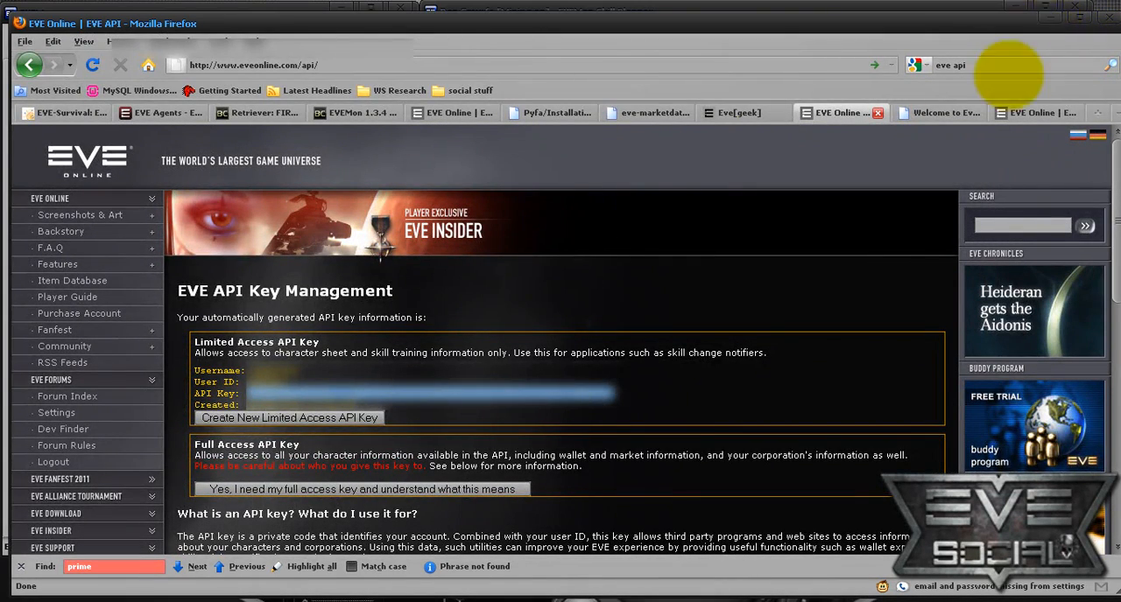
Switch to Pyfa and scroll the full ship list showing hulls with saved fits
left_click(937, 112)
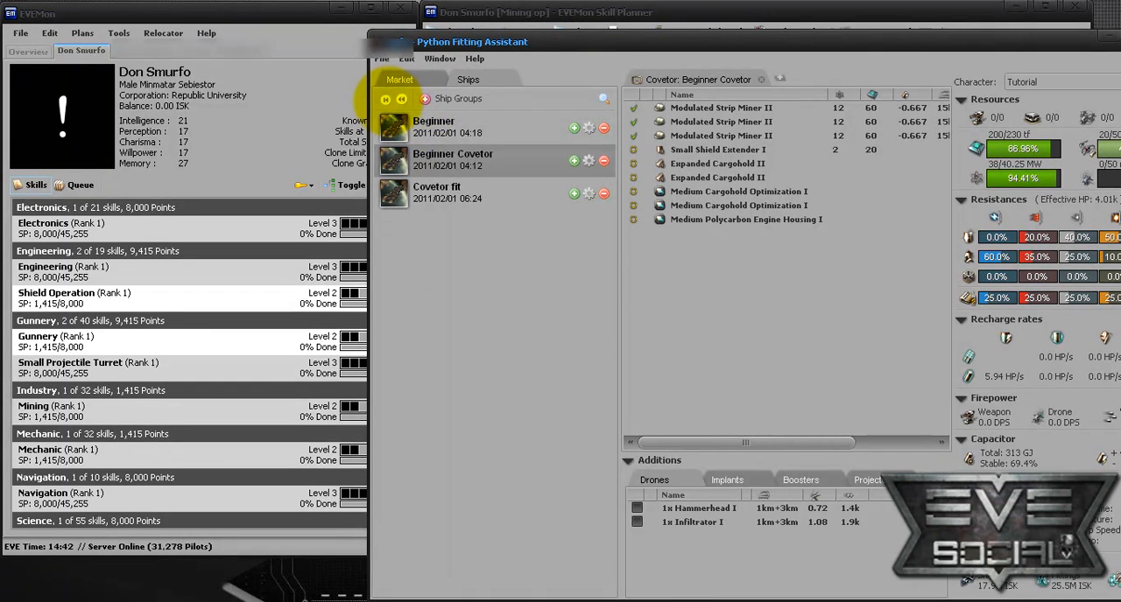
left_click(458, 98)
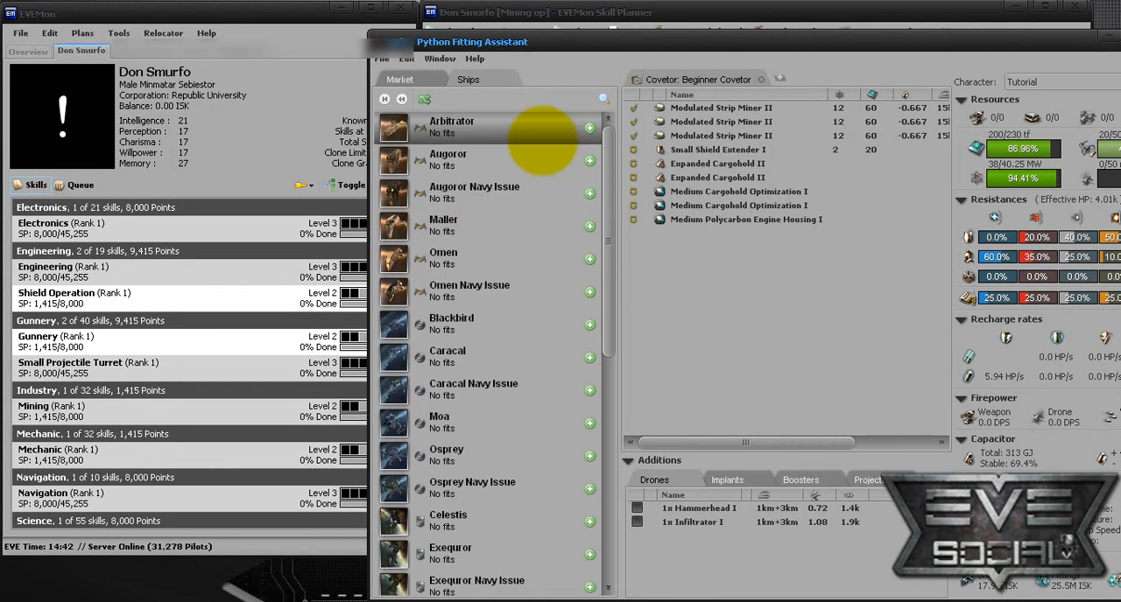
scroll("down", 3)
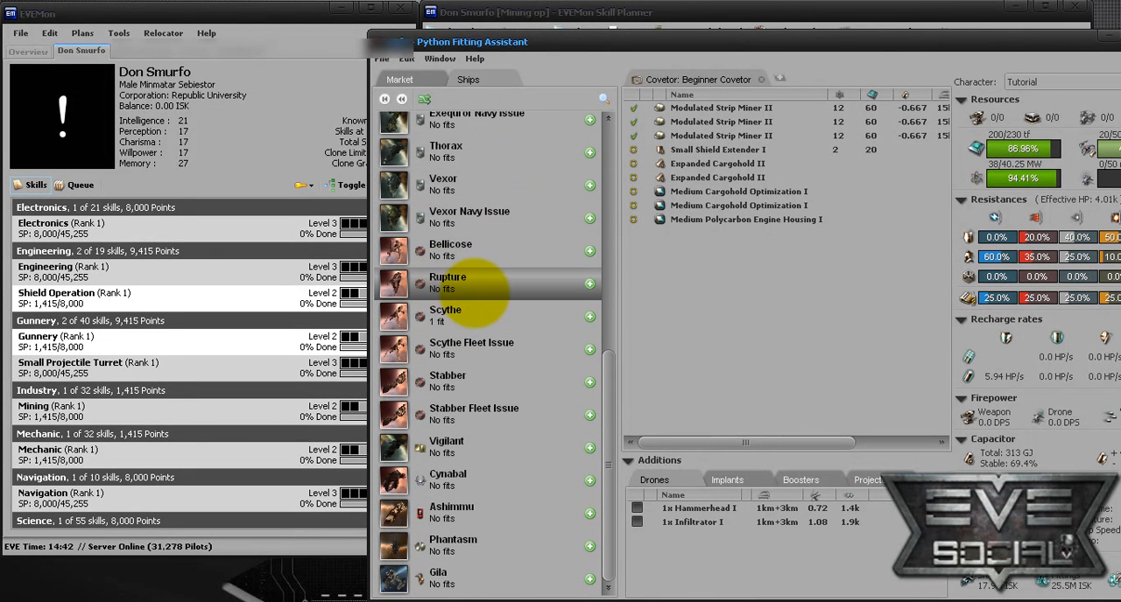
mouse_move(473, 316)
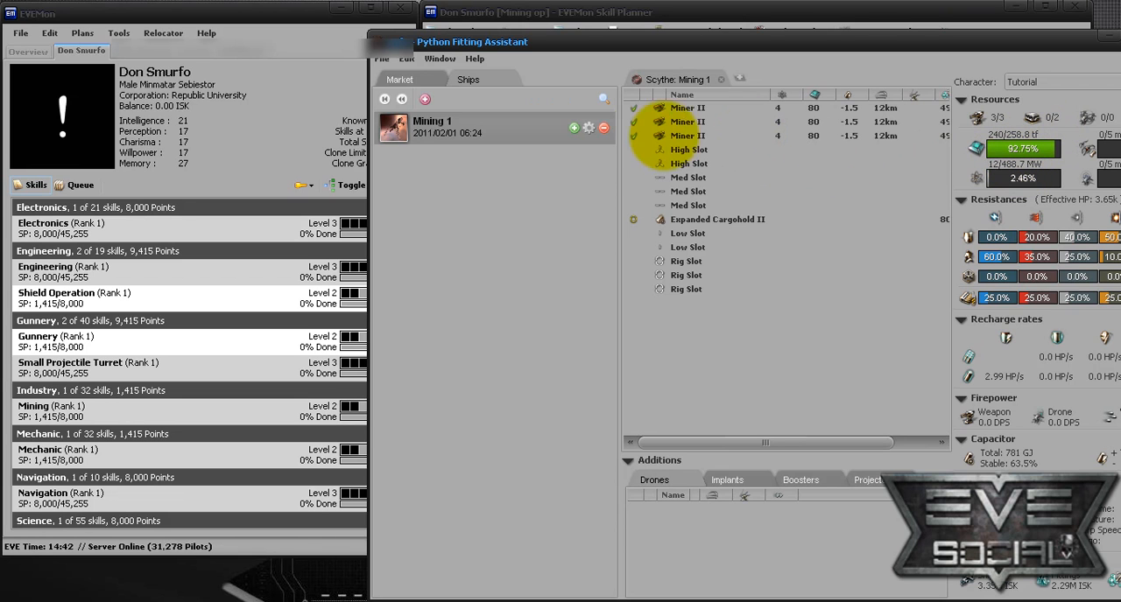
Import the Scythe fitting file from the fittings folder into Pyfa
left_click(381, 57)
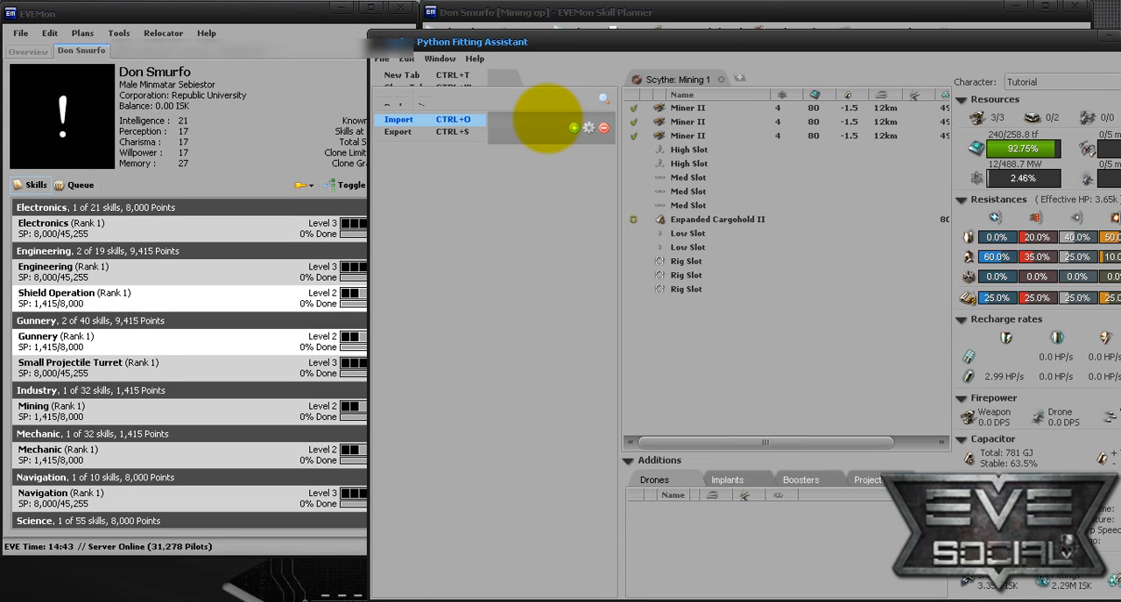
left_click(399, 118)
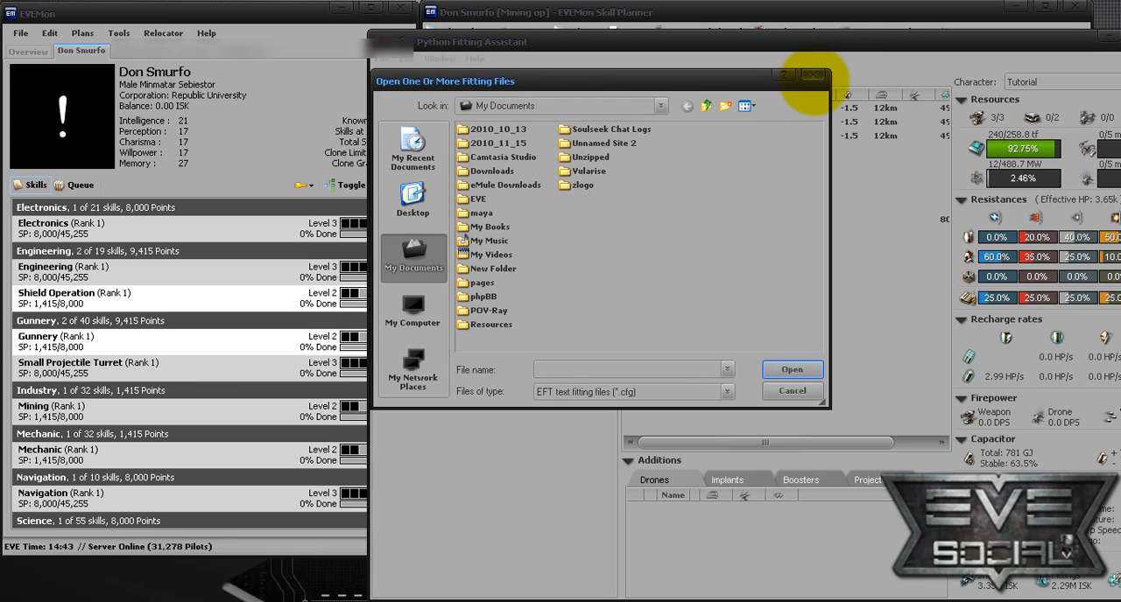
double_click(478, 198)
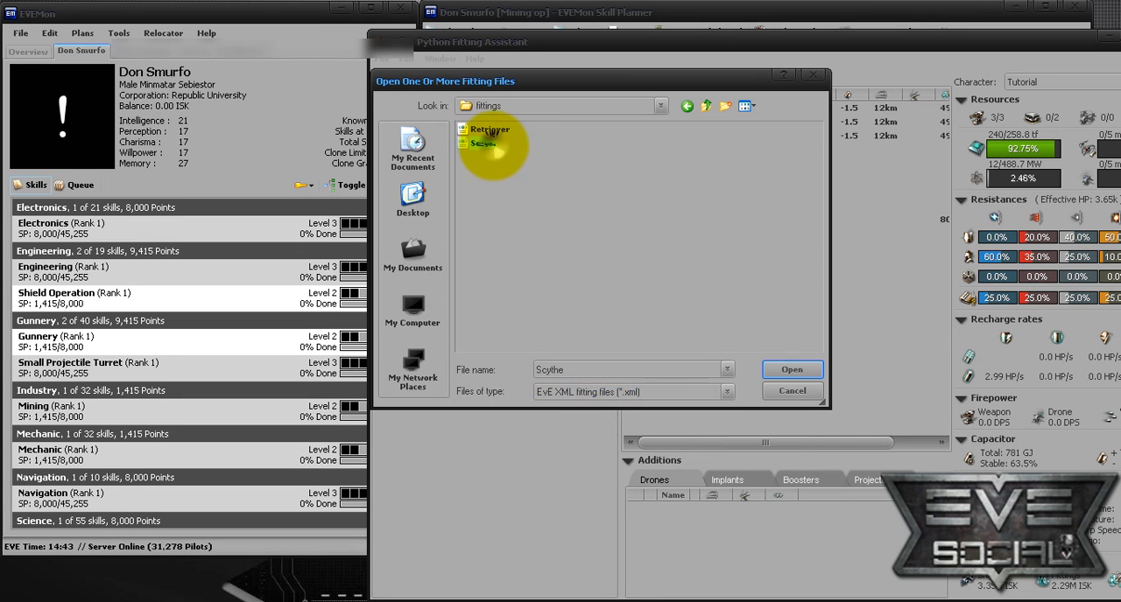
left_click(791, 368)
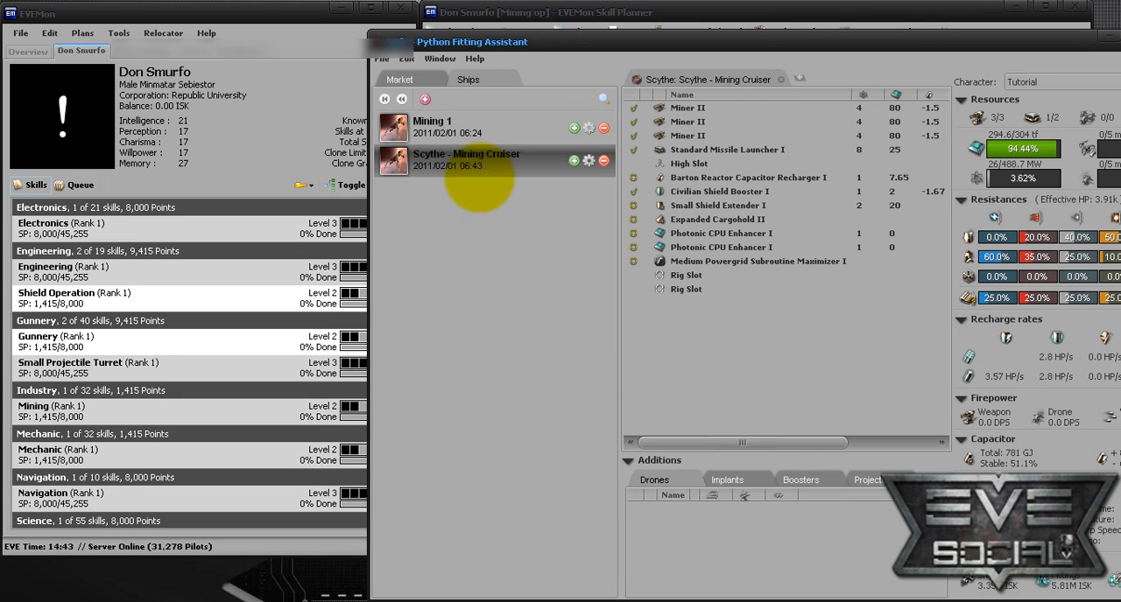
Select the Scythe - Mining Cruiser fit and copy it to the clipboard as EFT
left_click(464, 127)
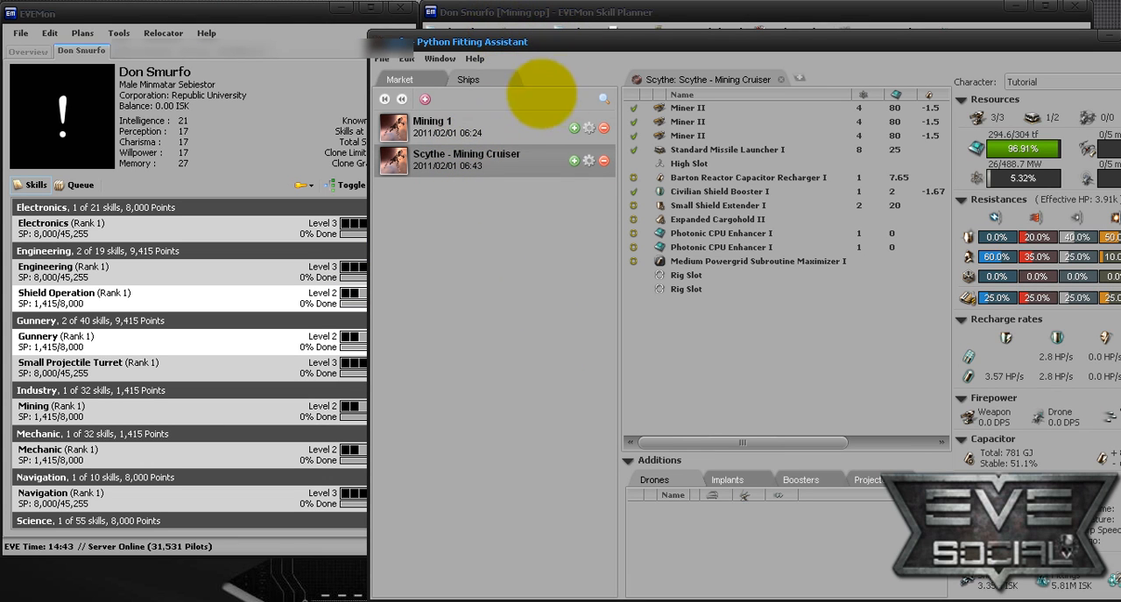
left_click(381, 58)
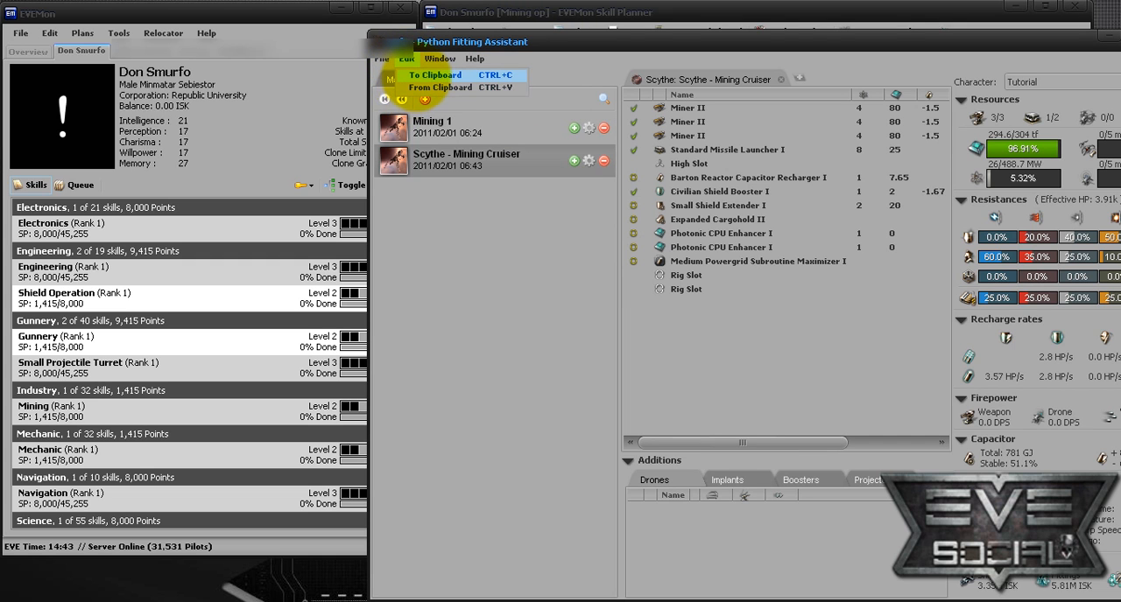
left_click(434, 75)
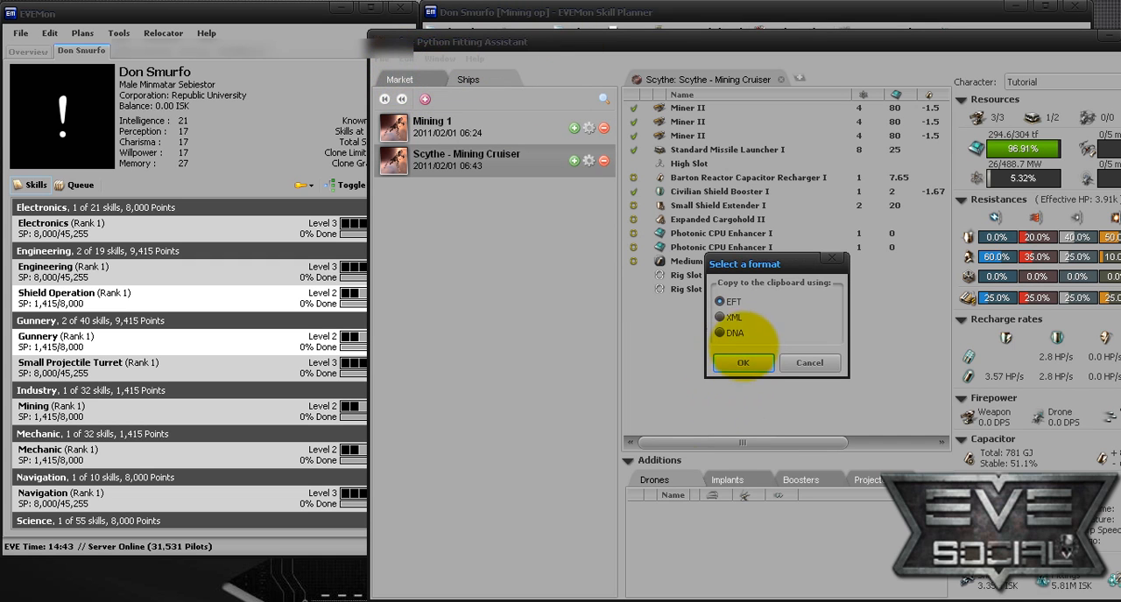
left_click(717, 301)
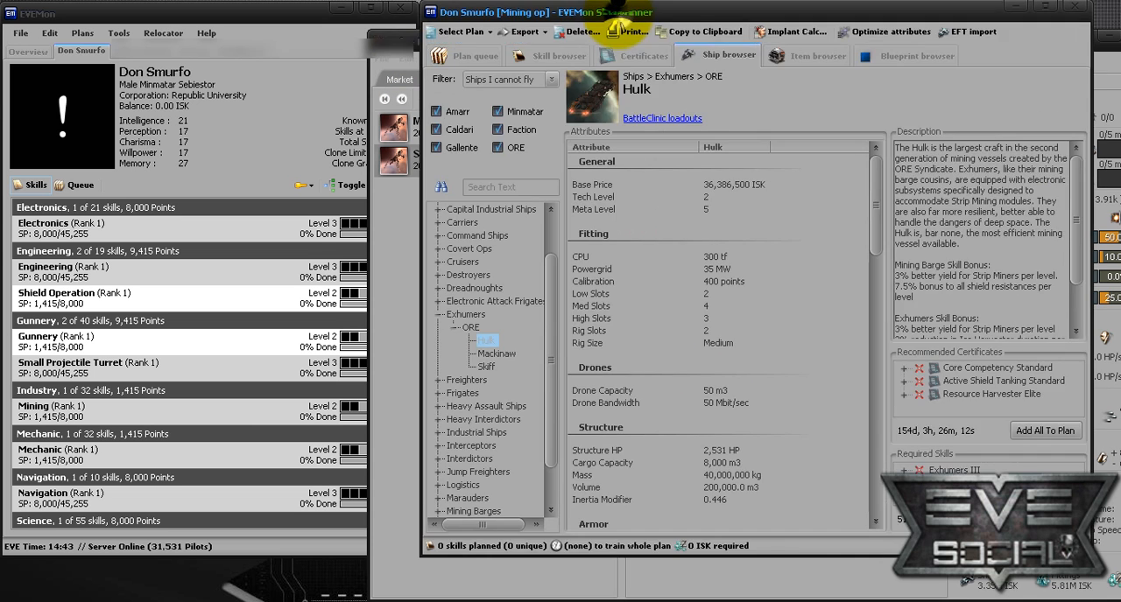
EFT-import the Scythe fit into Mining op, adding 14 skill entries (about 3d 12h)
left_click(470, 55)
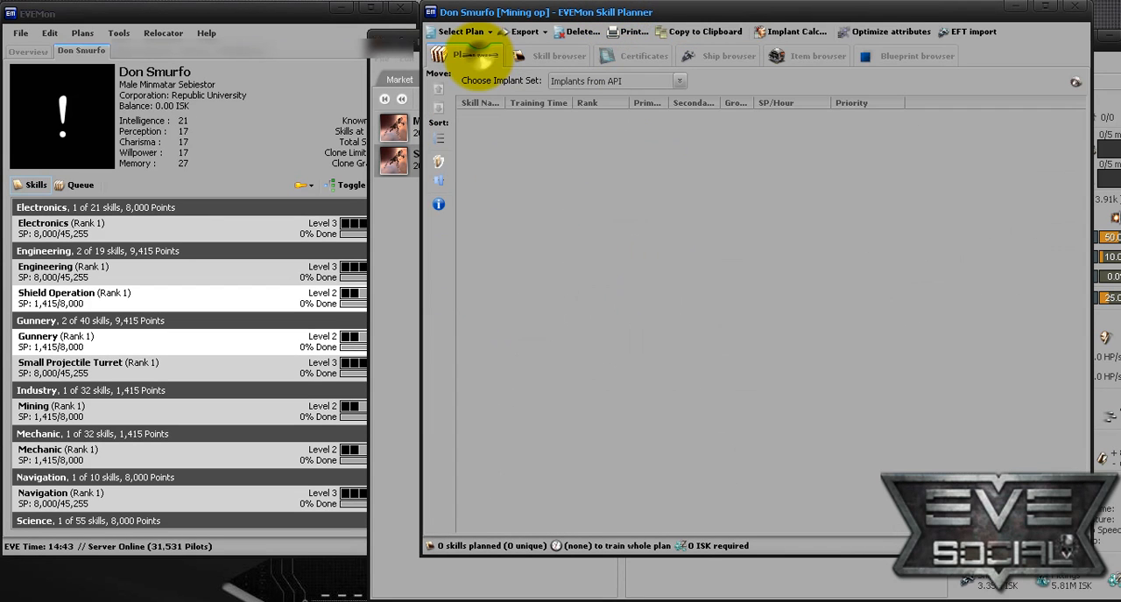
mouse_move(966, 32)
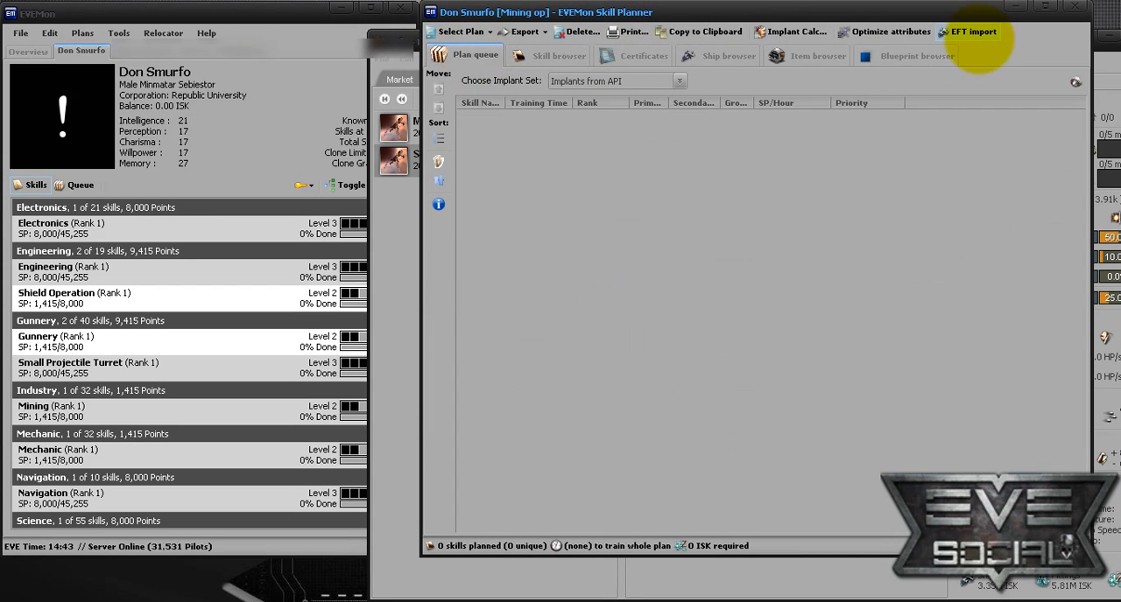
left_click(968, 31)
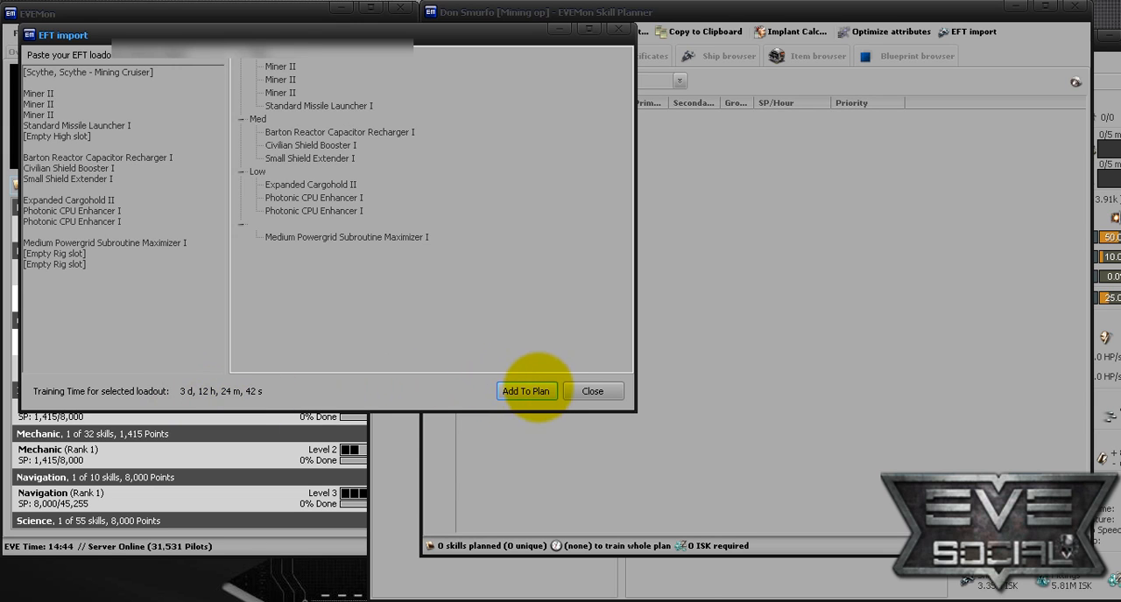
left_click(525, 390)
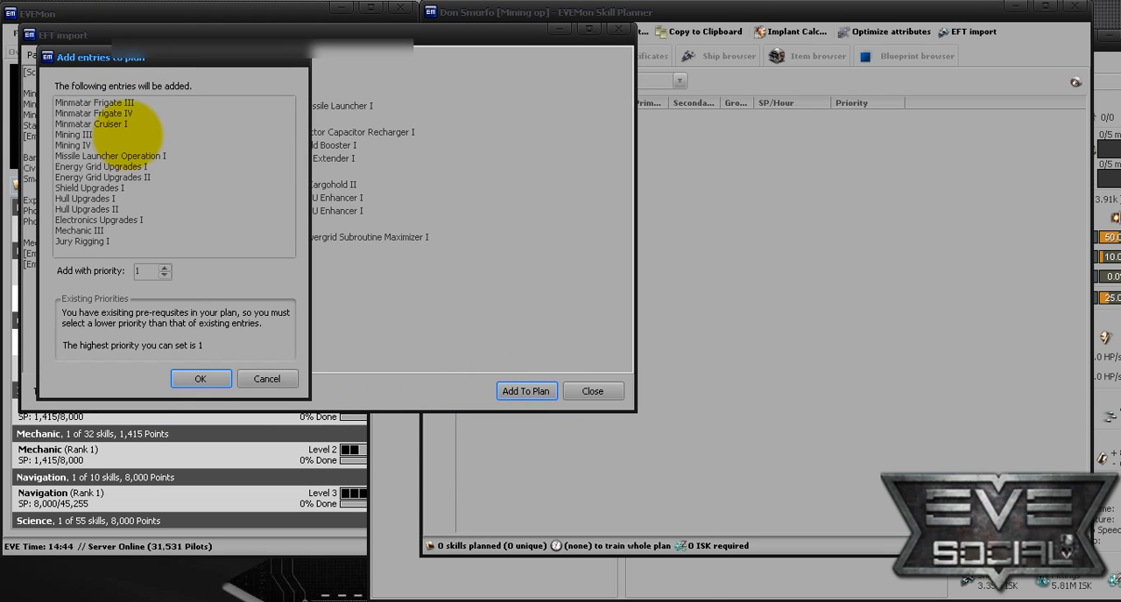
mouse_move(200, 379)
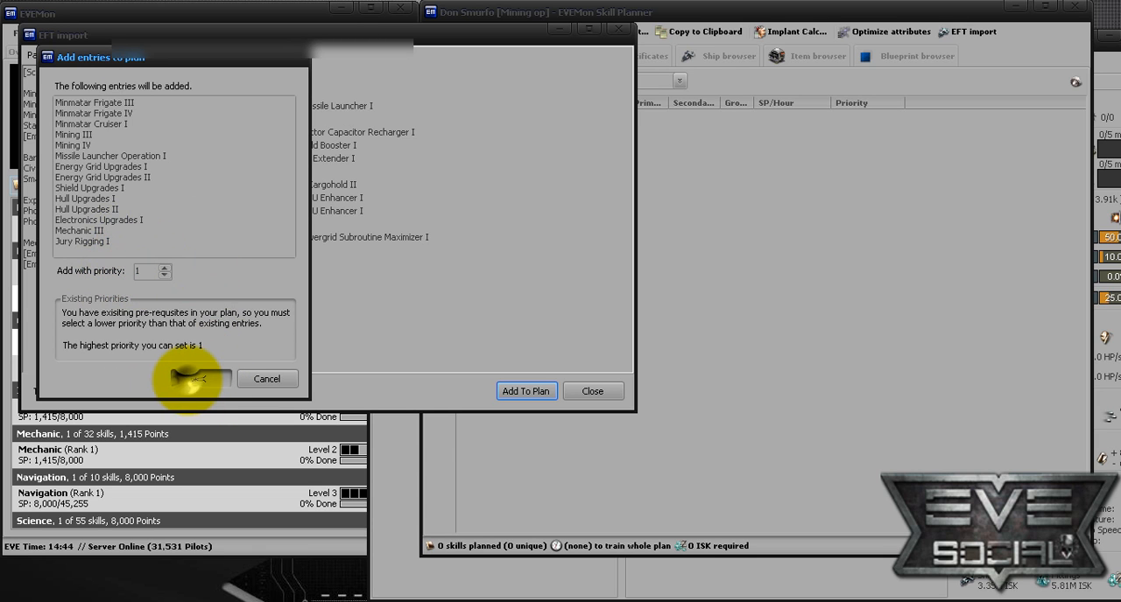
left_click(185, 377)
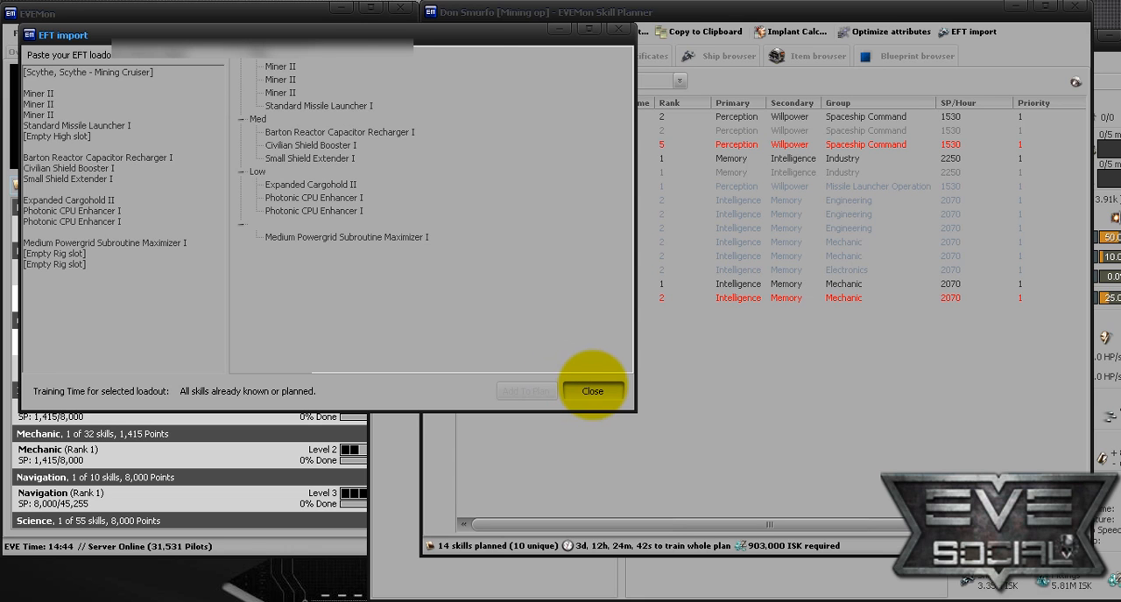
left_click(593, 391)
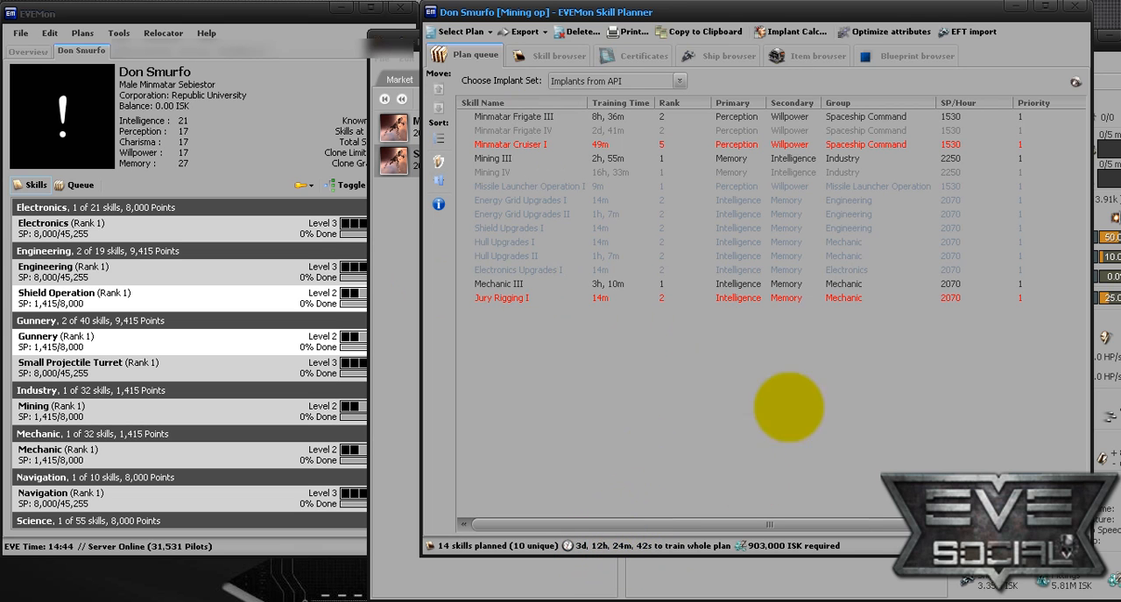
mouse_move(788, 55)
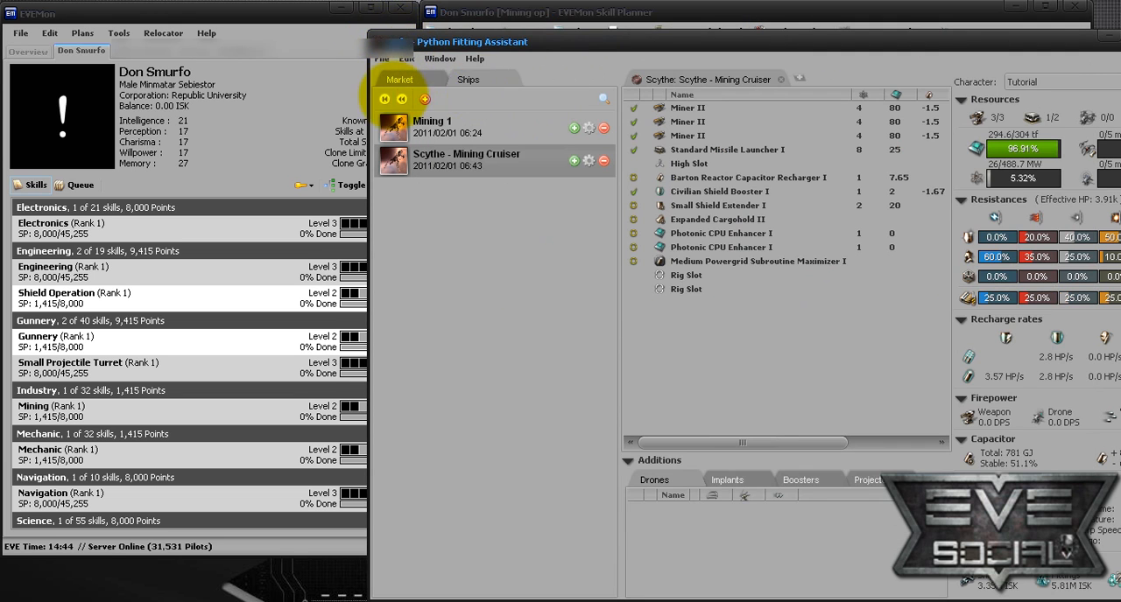
Open the Retriever FIRST SHOVEL fit and fit a Survey Scanner I found by searching 'sur'
left_click(469, 79)
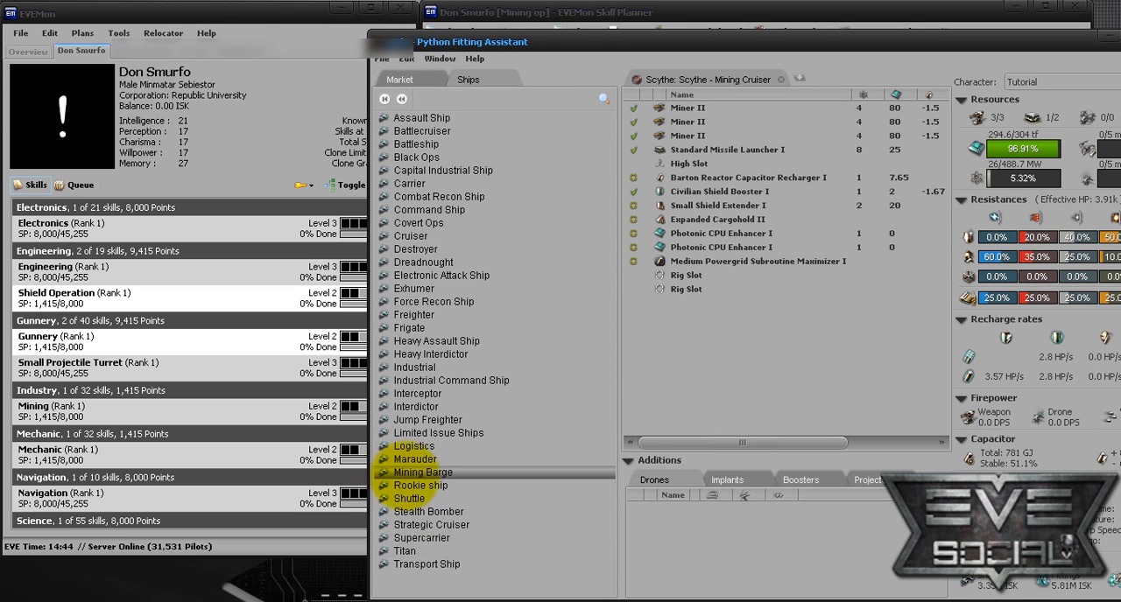
left_click(423, 472)
type("car")
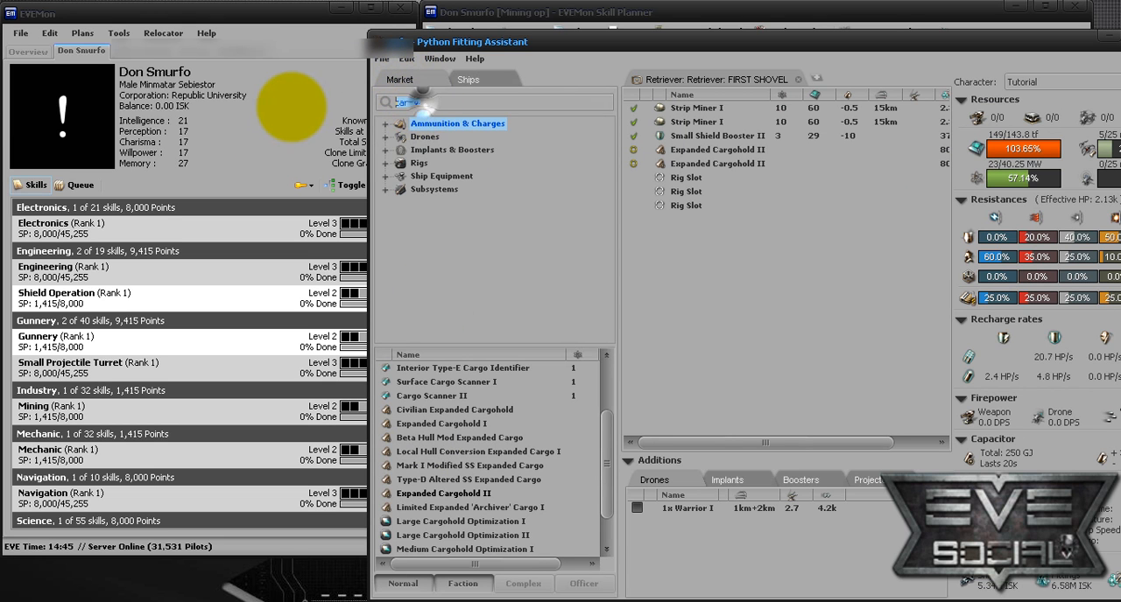
type("survey")
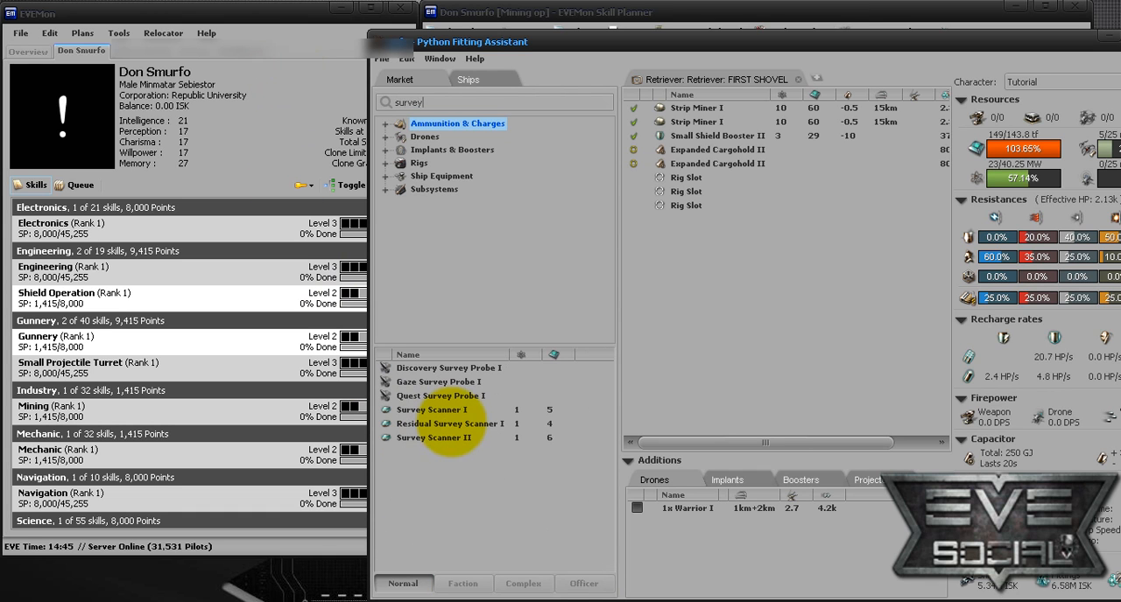
left_click(431, 410)
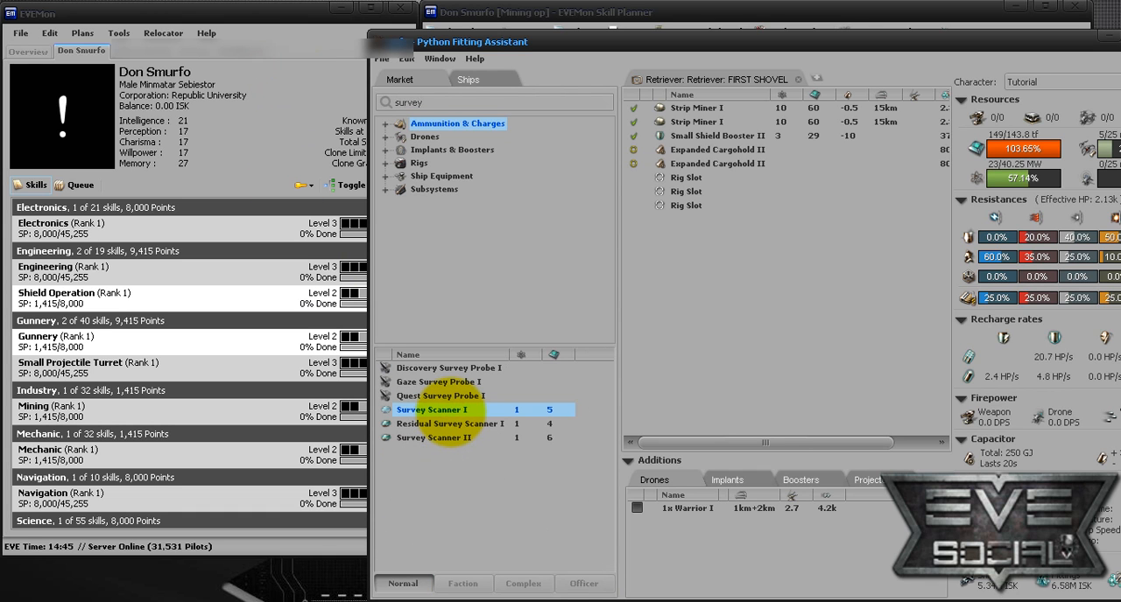
right_click(431, 410)
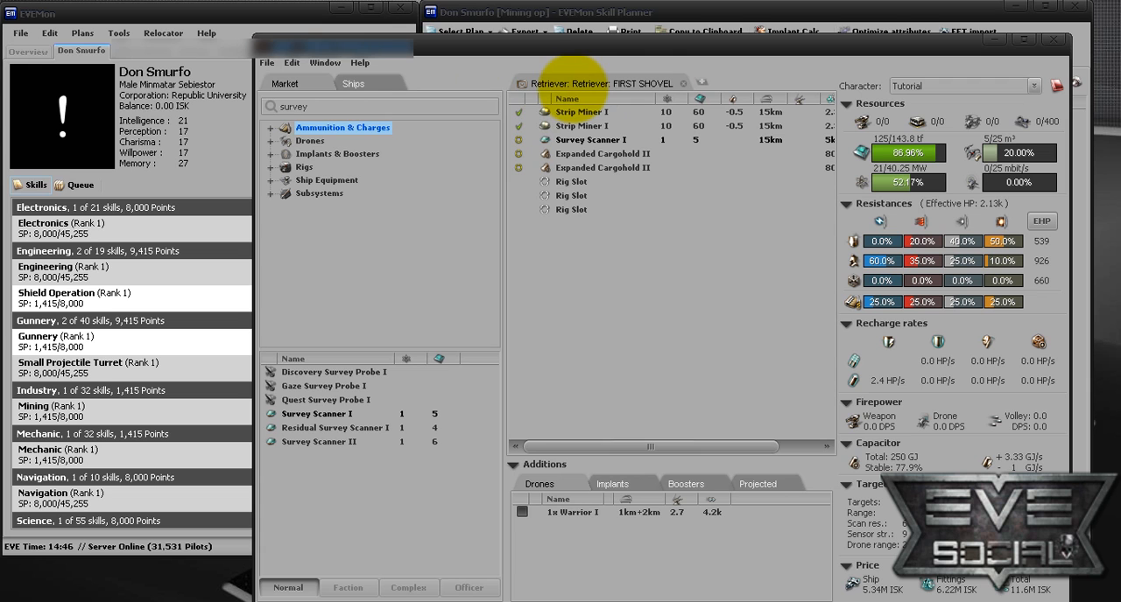
Copy the Retriever fit to the clipboard in EFT format
left_click(291, 62)
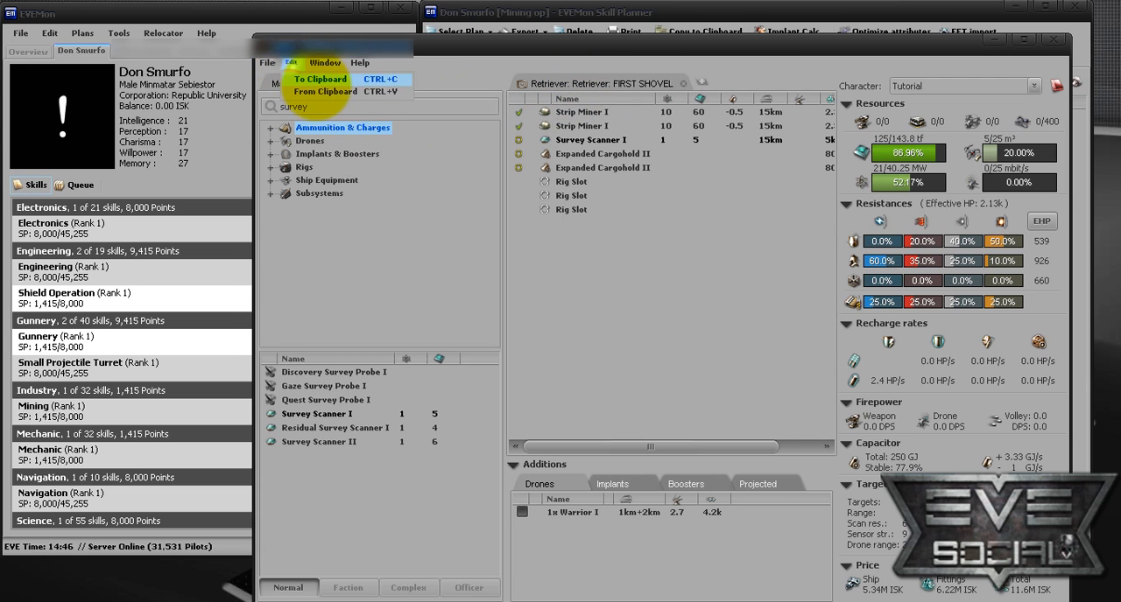
left_click(319, 79)
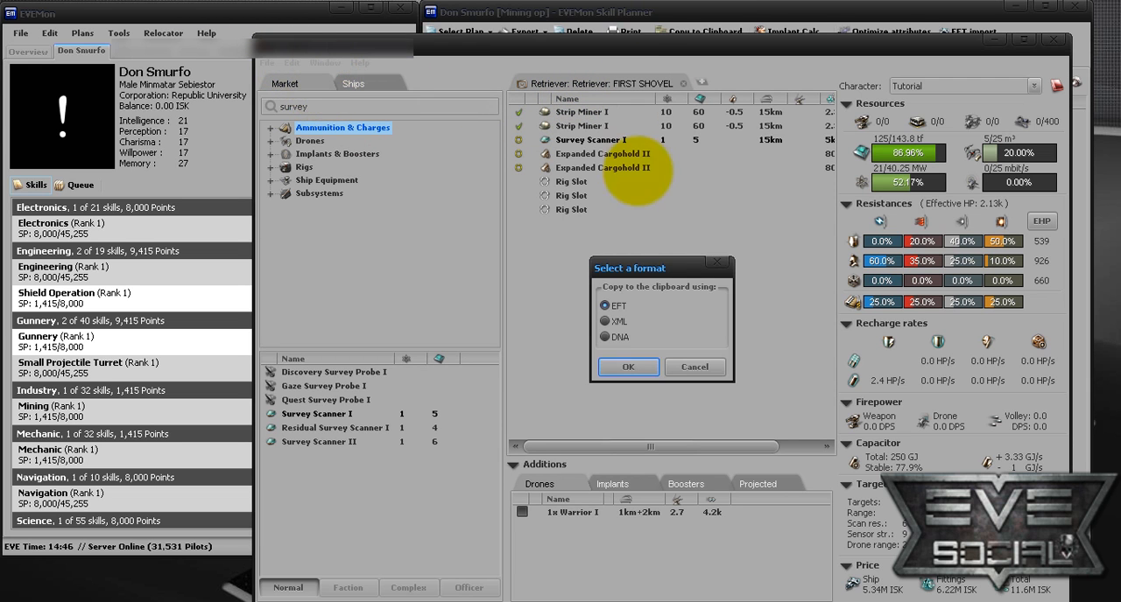
left_click(627, 367)
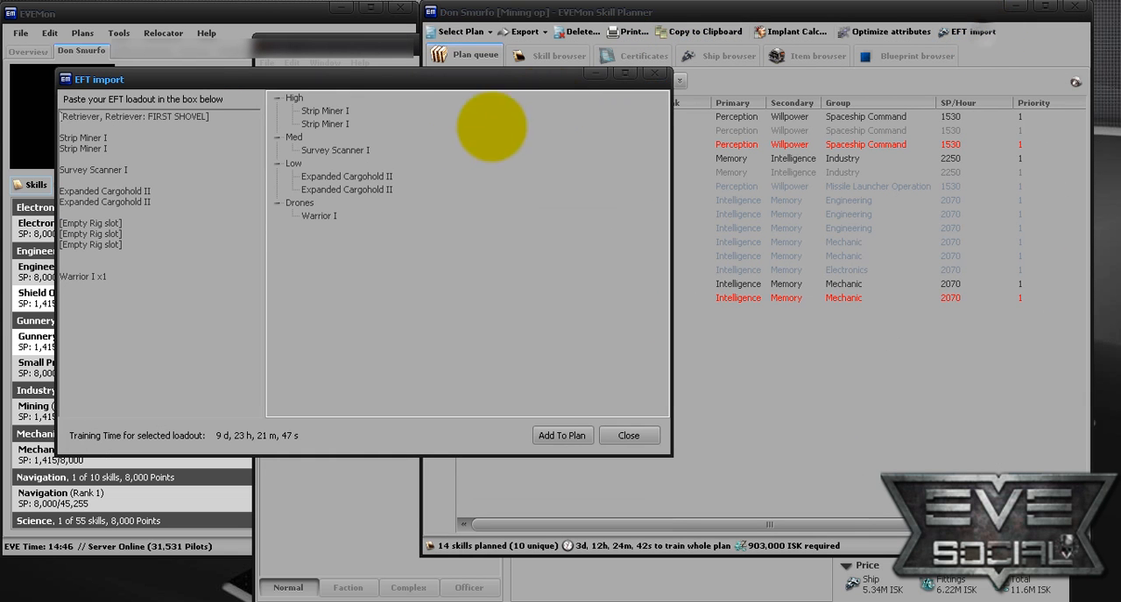
Add the Retriever loadout's skills, giving 29 entries (16 unique, about 12d 14h)
left_click(562, 435)
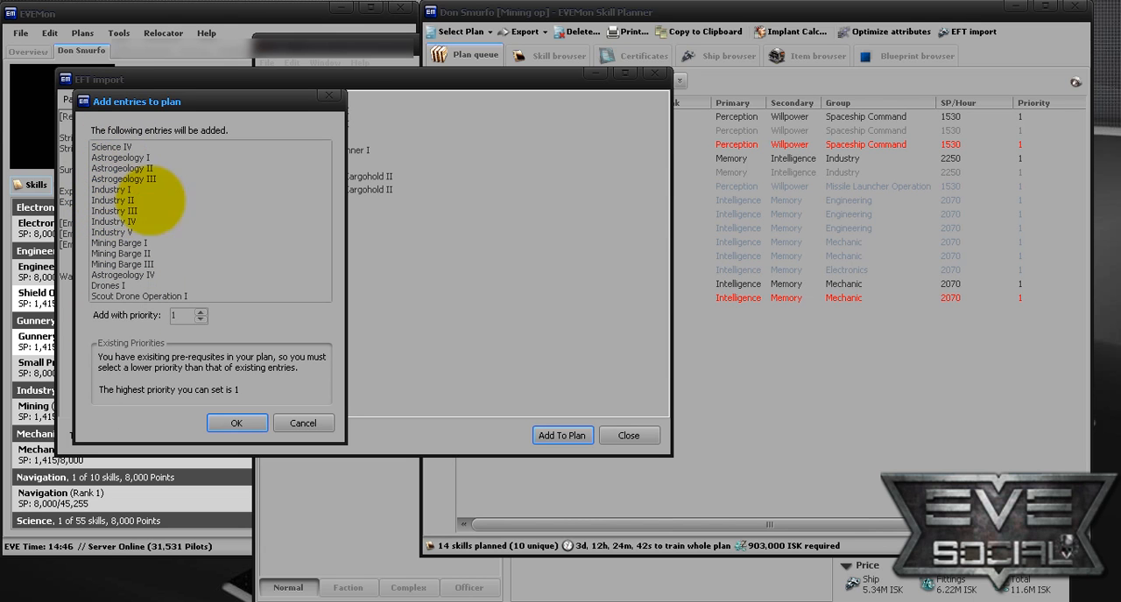
left_click(236, 423)
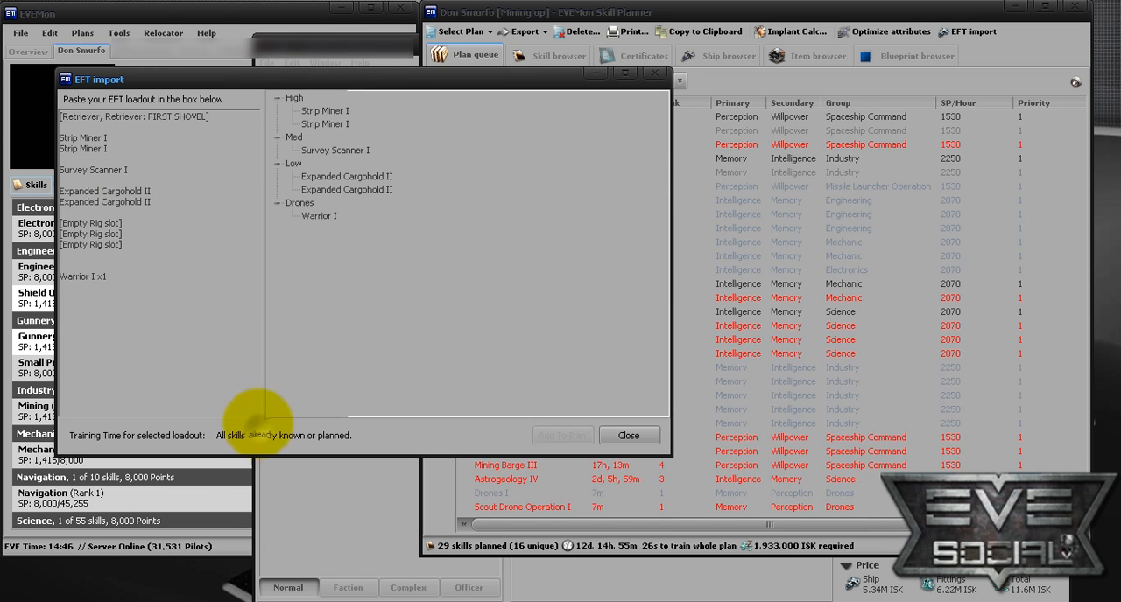
left_click(629, 435)
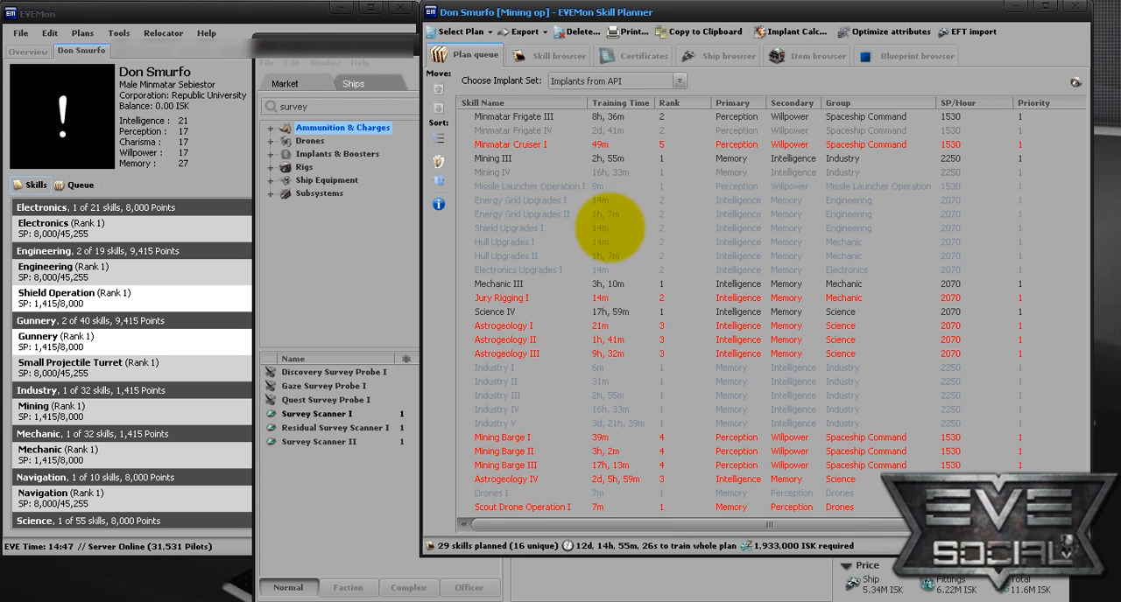
From the Ship browser, queue the Covetor's Mining Barge IV–V and Astrogeology V requirements
left_click(718, 55)
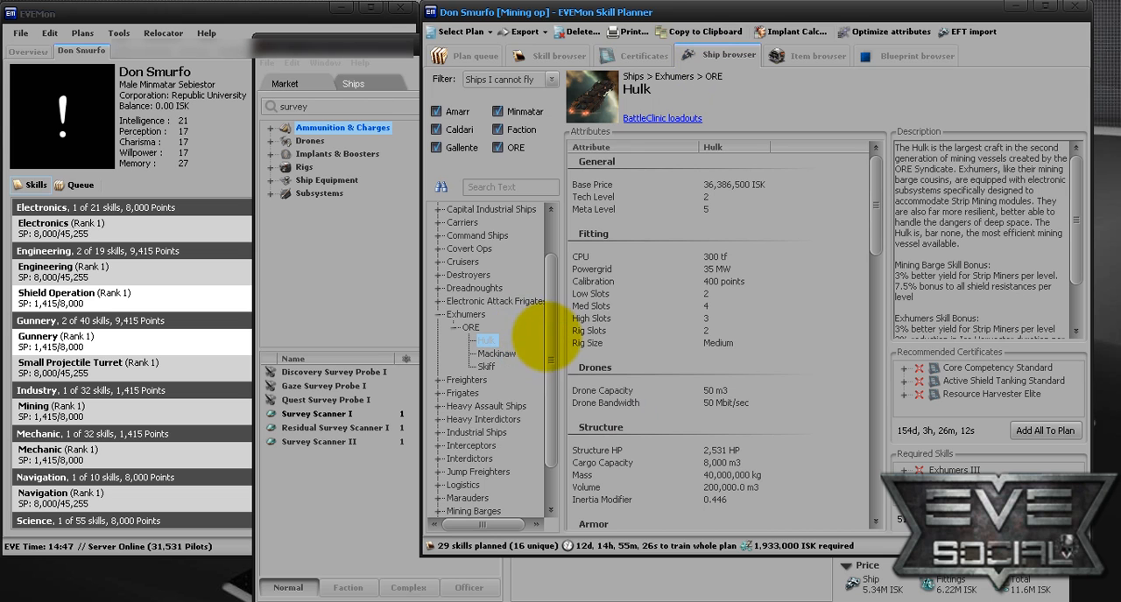
scroll("down", 3)
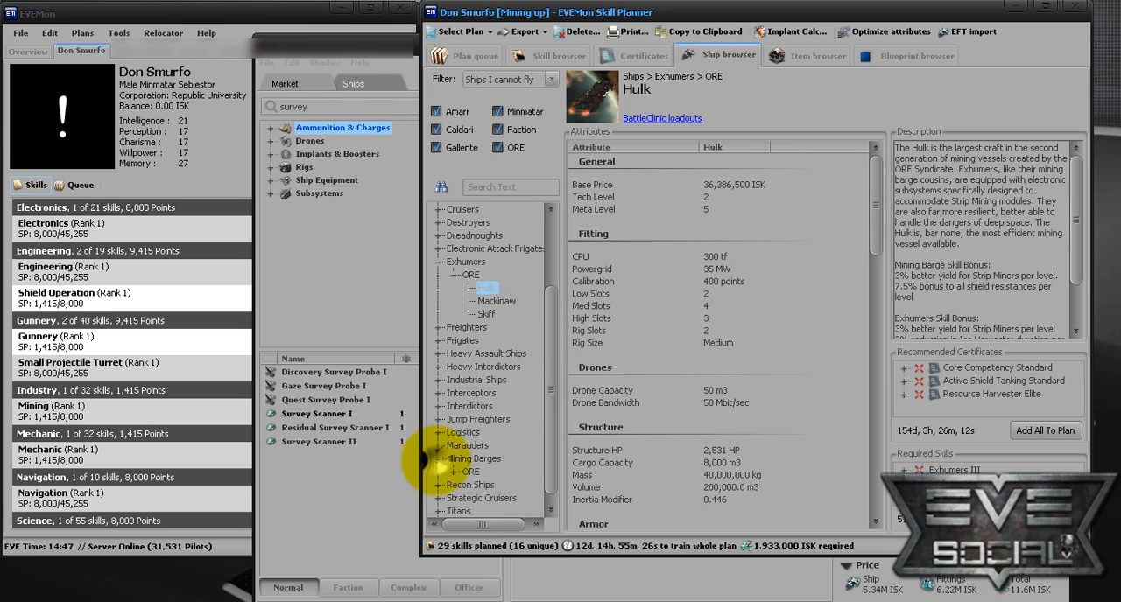
left_click(493, 498)
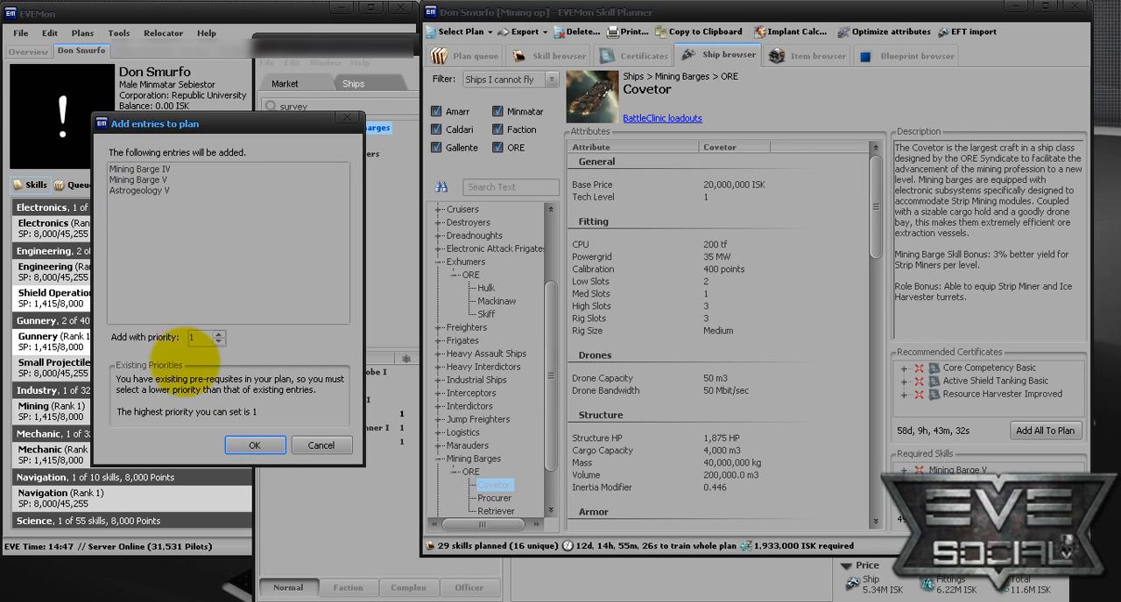
left_click(255, 446)
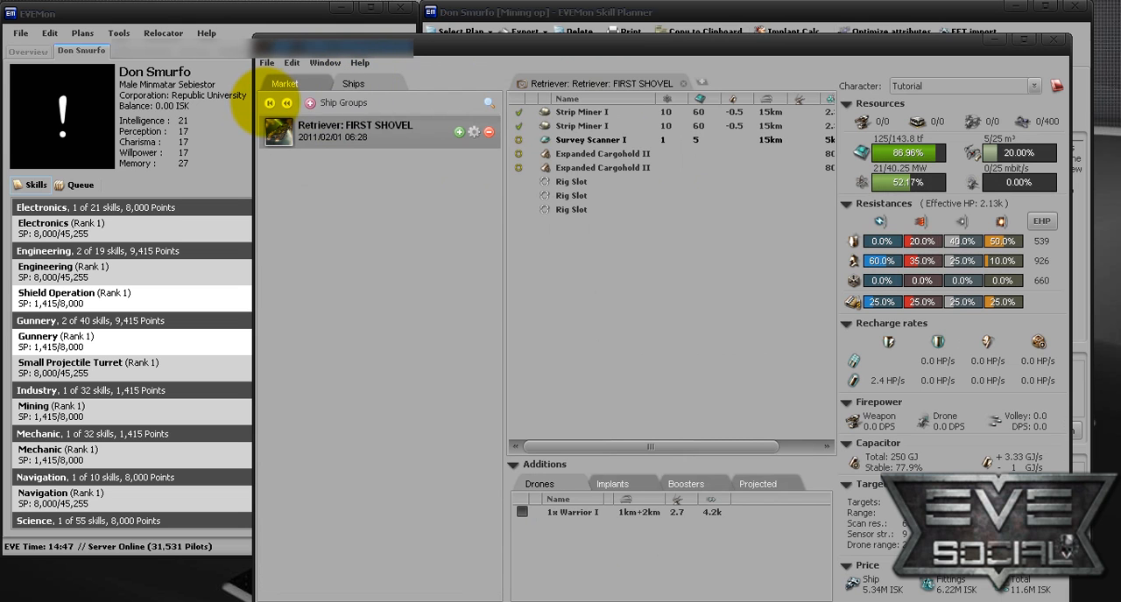
Show Pyfa's ship groups and open the Exhumer group
left_click(353, 82)
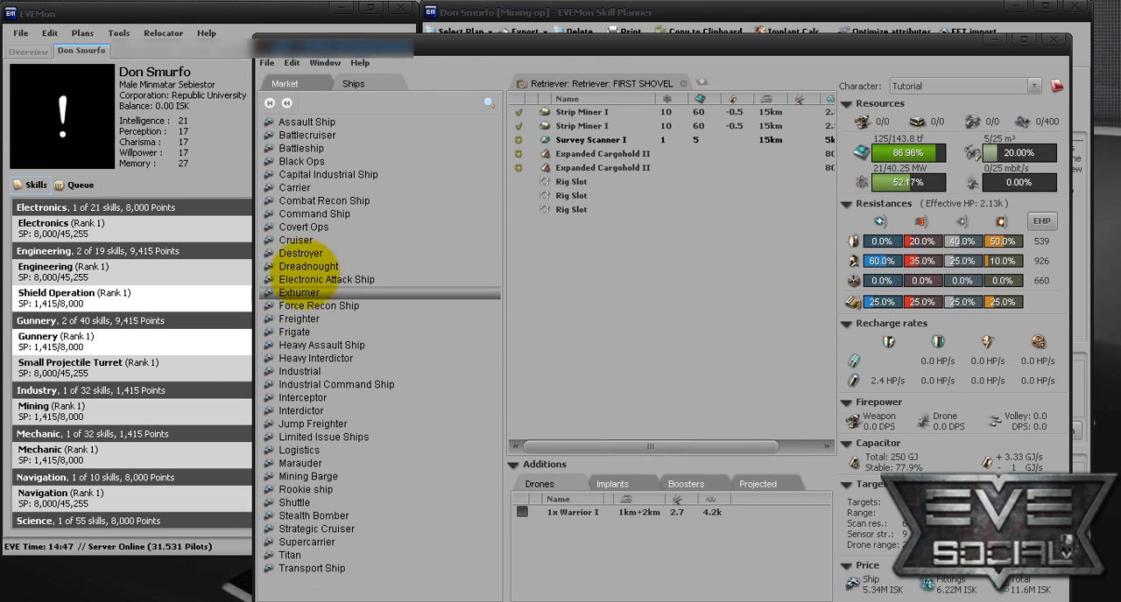
left_click(299, 293)
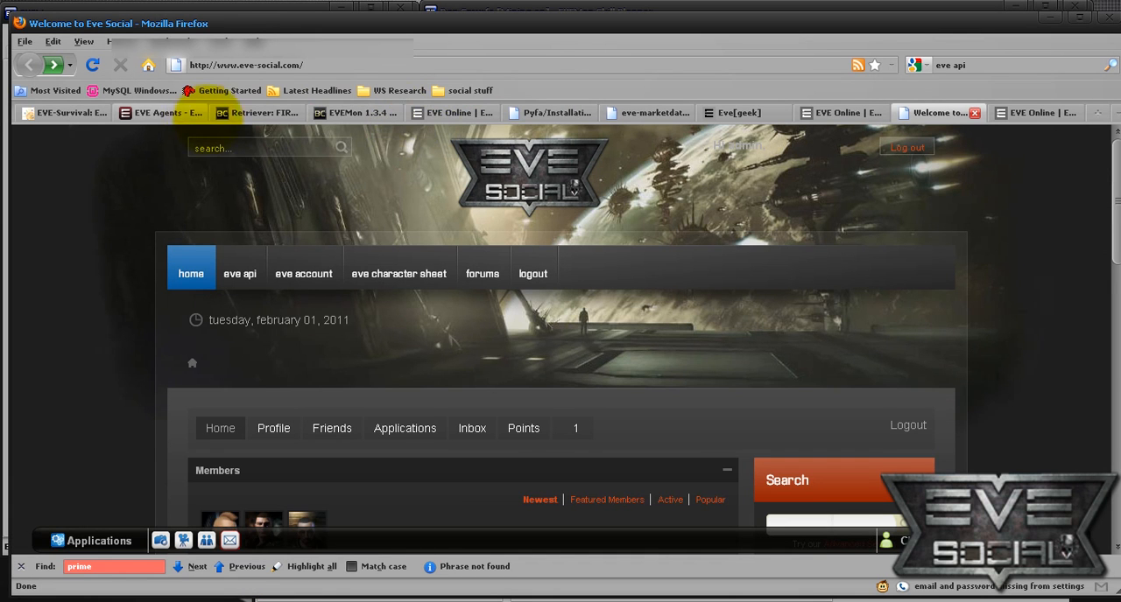
Return to the BattleClinic Retriever loadout page and dismiss the sharing options
left_click(254, 112)
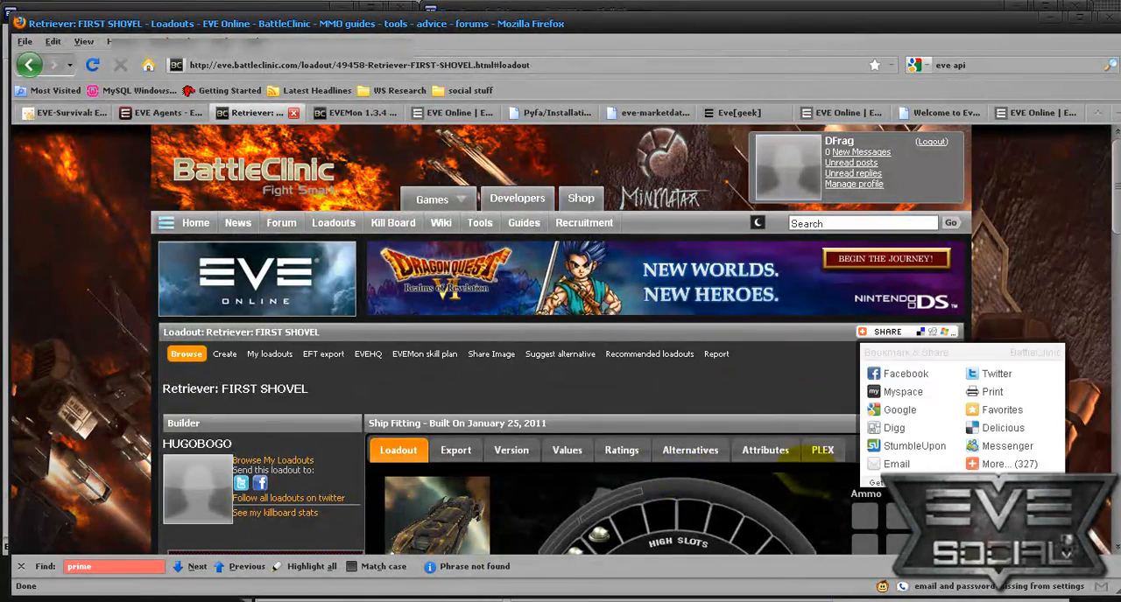
left_click(885, 332)
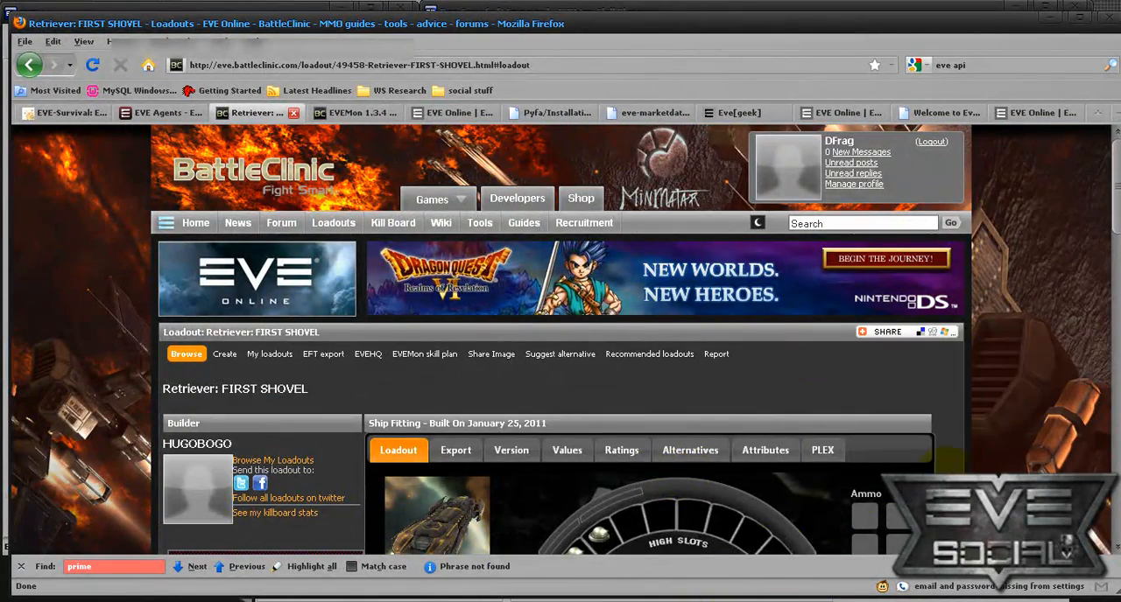
left_click(862, 223)
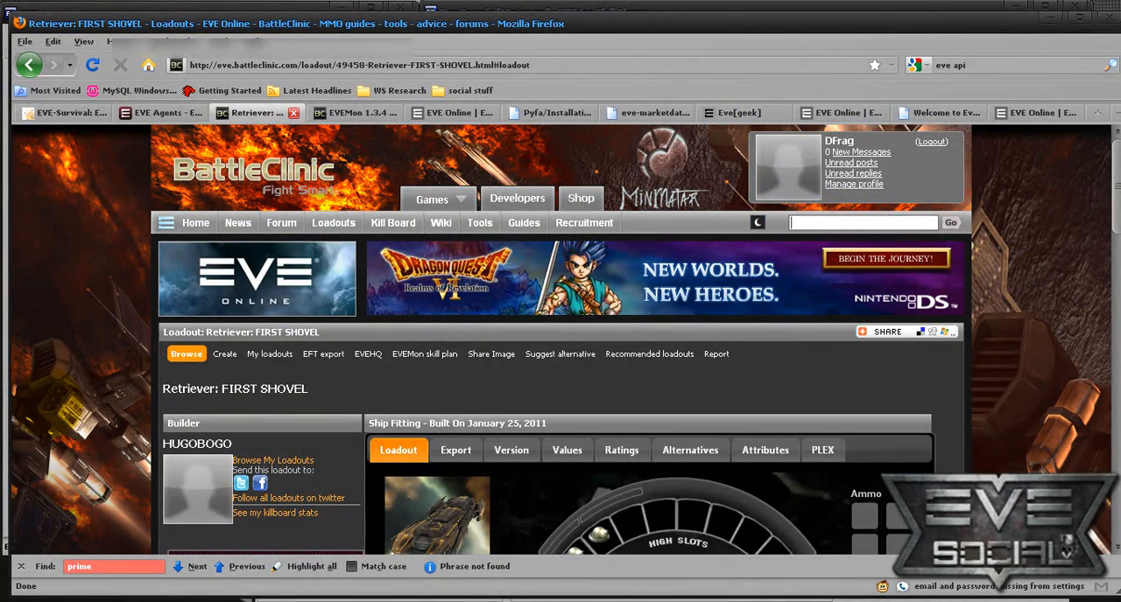
Search the loadout listings for 'hulk' and filter to the Hulk ship
left_click(333, 222)
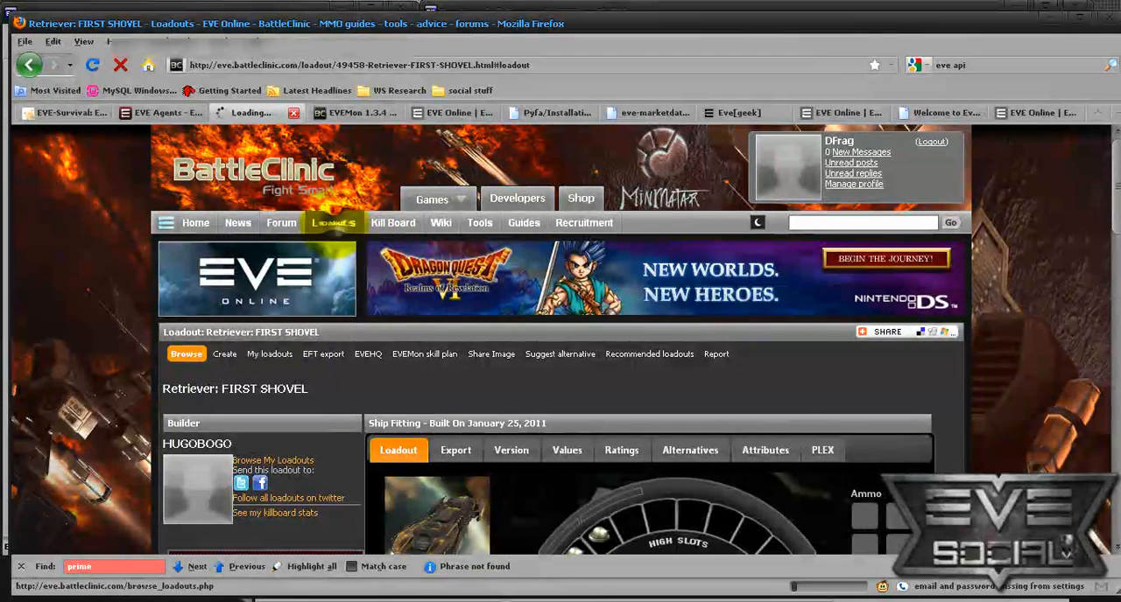
left_click(333, 223)
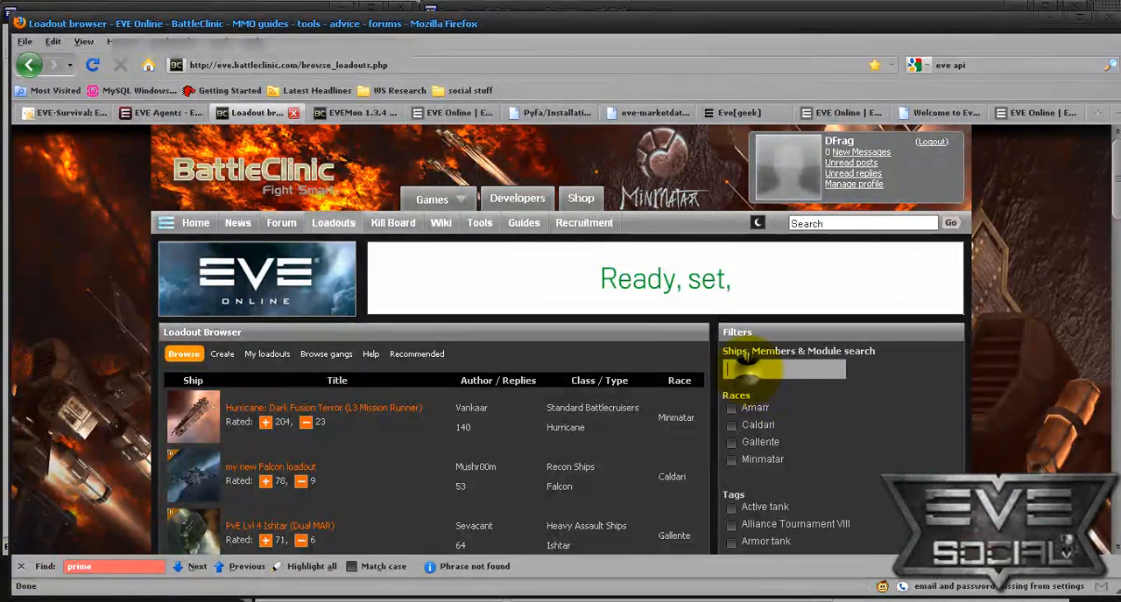
type("hulk")
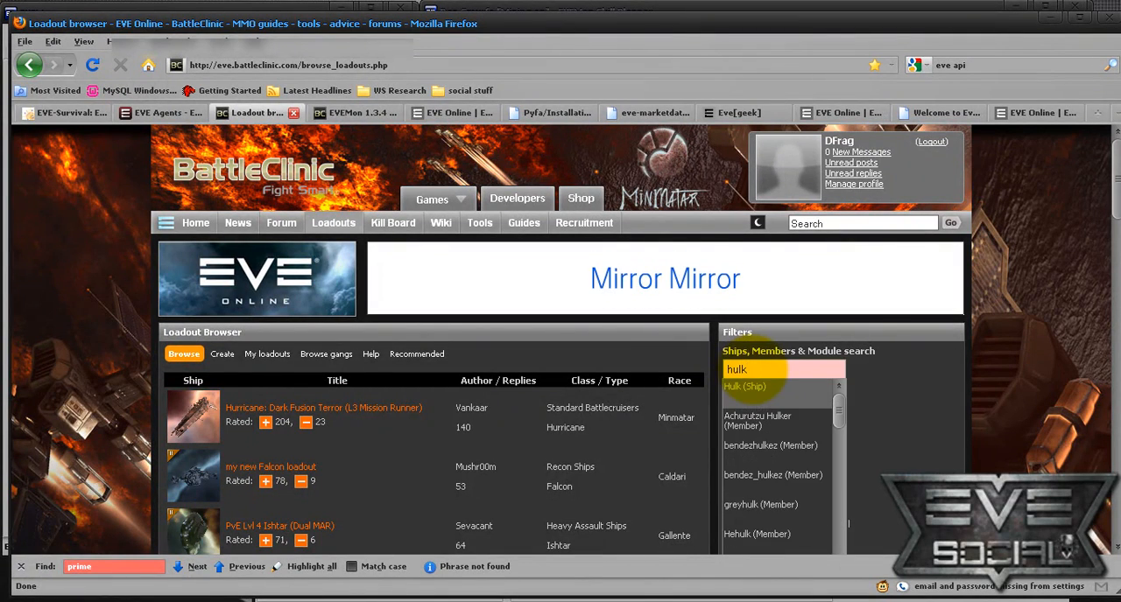
left_click(744, 386)
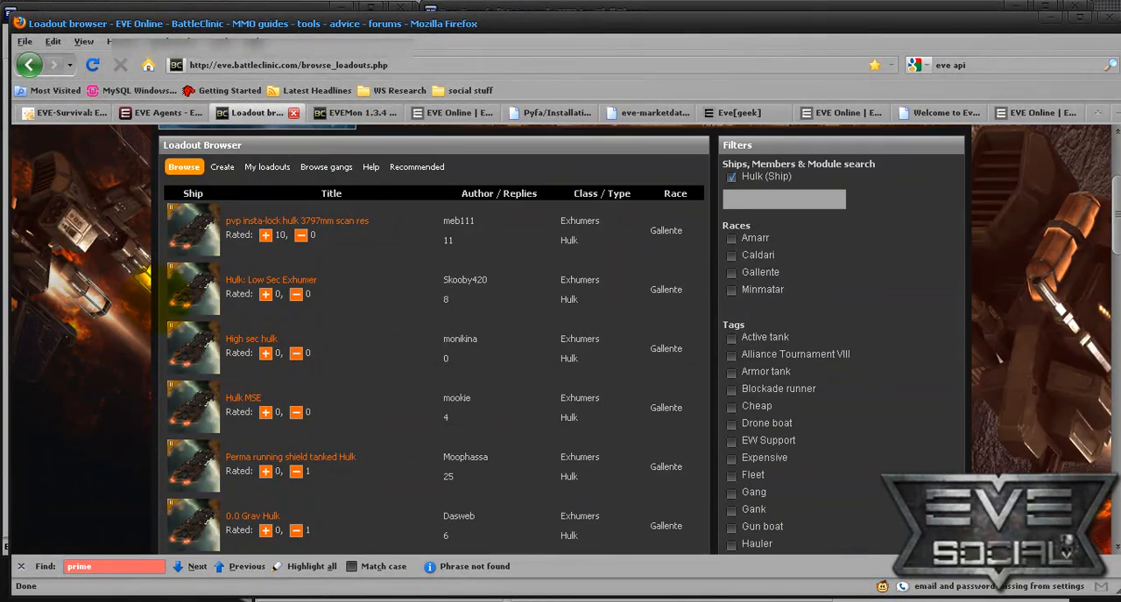
mouse_move(251, 339)
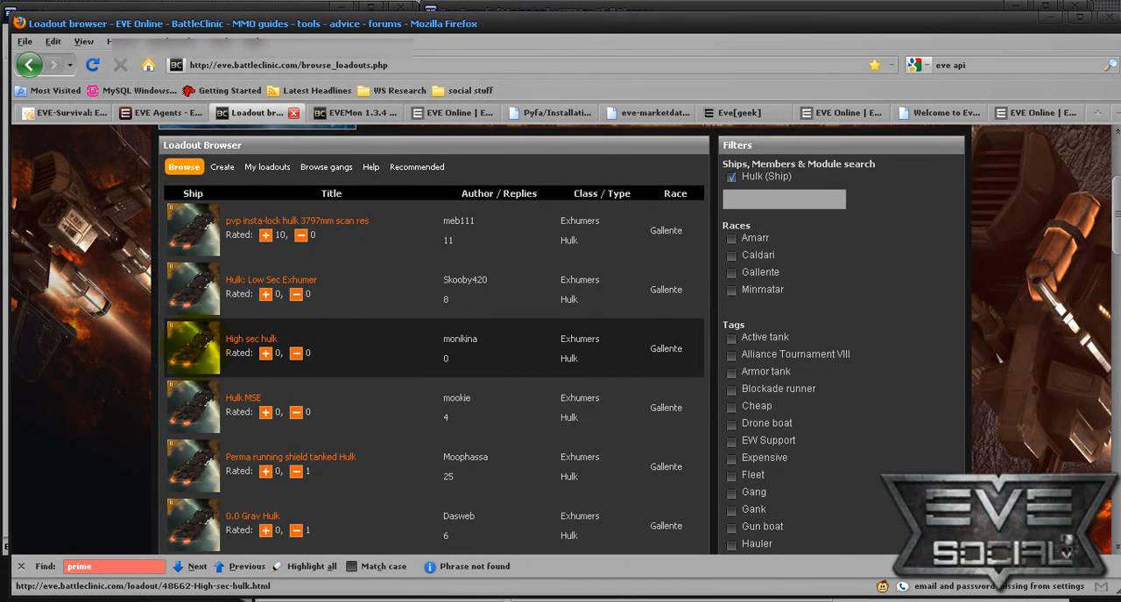
Open the 'High sec hulk' loadout and scroll through its page
left_click(251, 339)
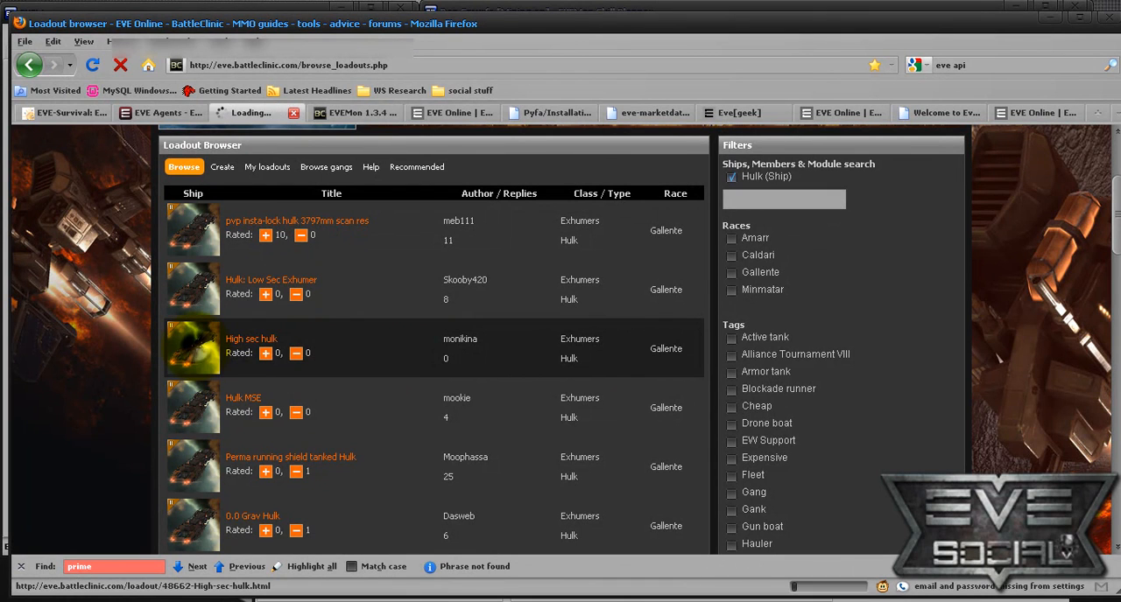
left_click(252, 339)
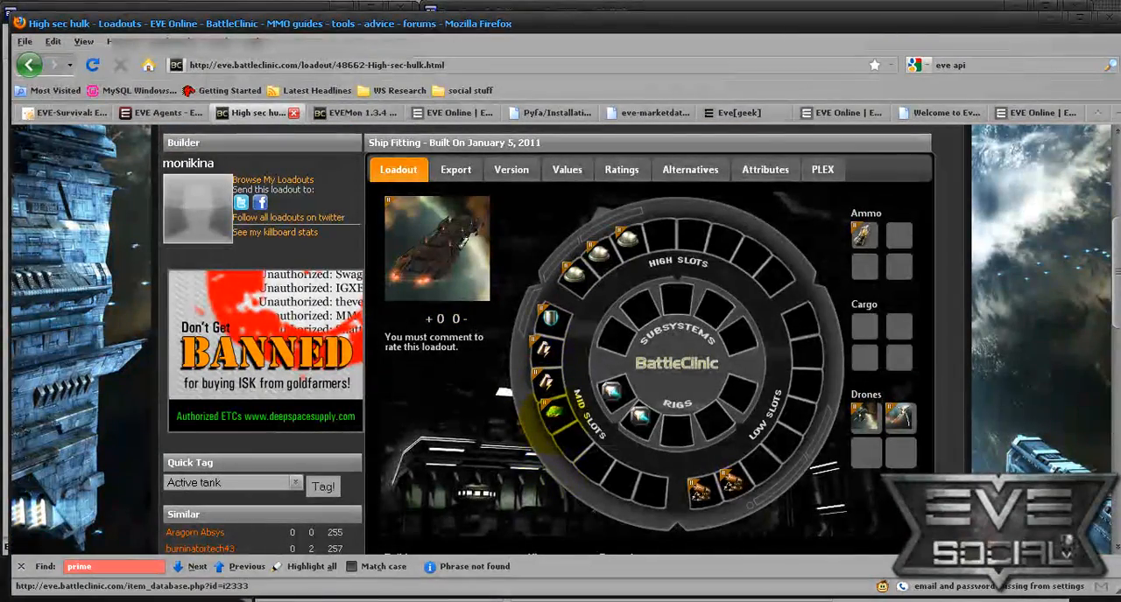
scroll("down", 3)
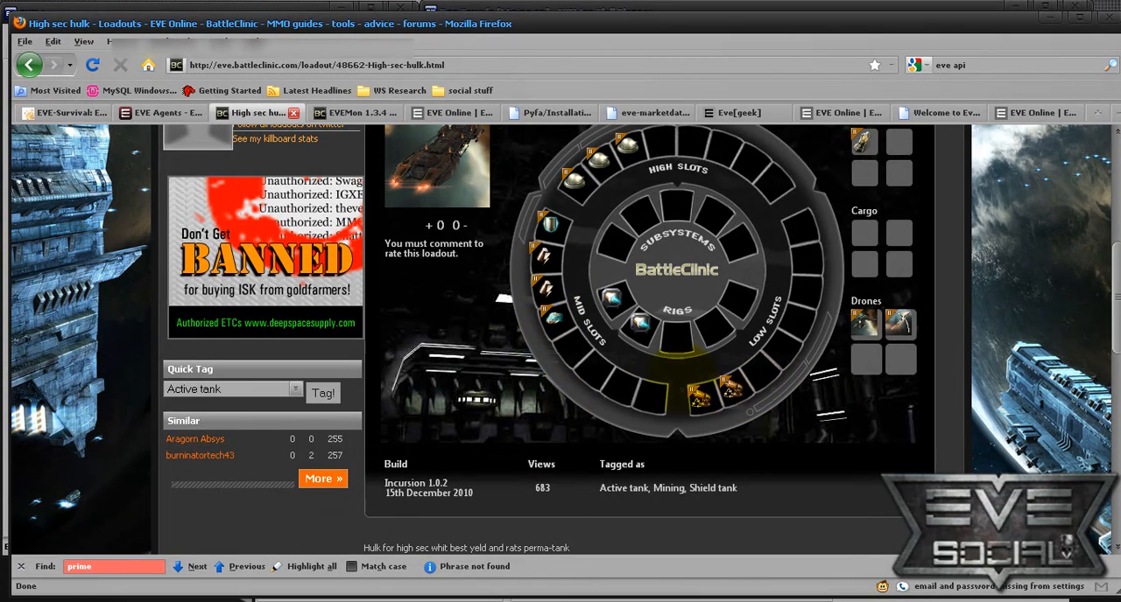
scroll("down", 3)
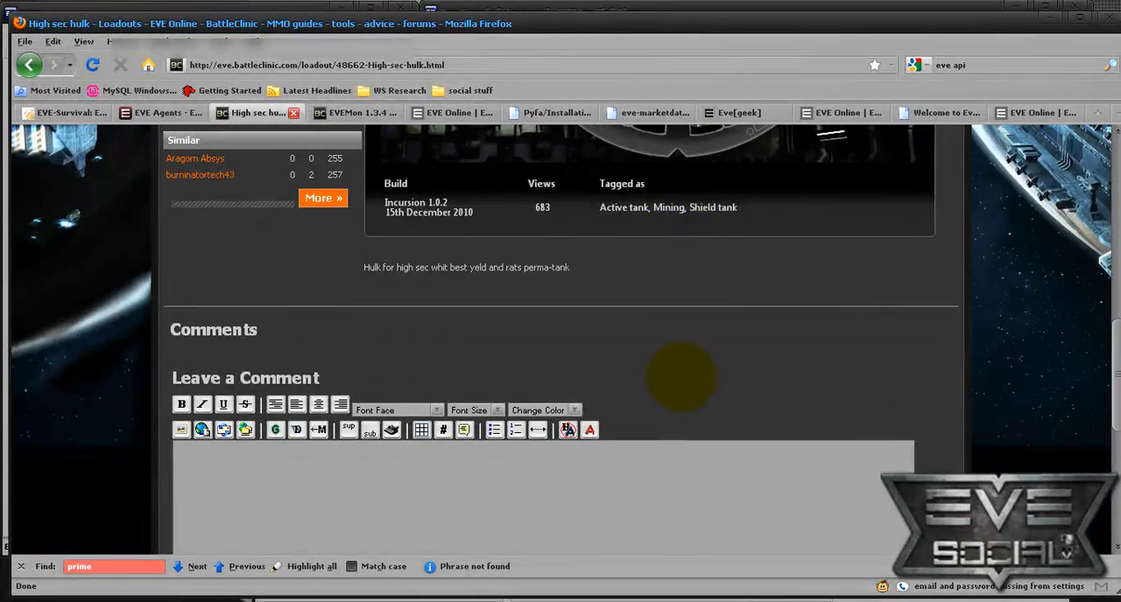
scroll("down", 3)
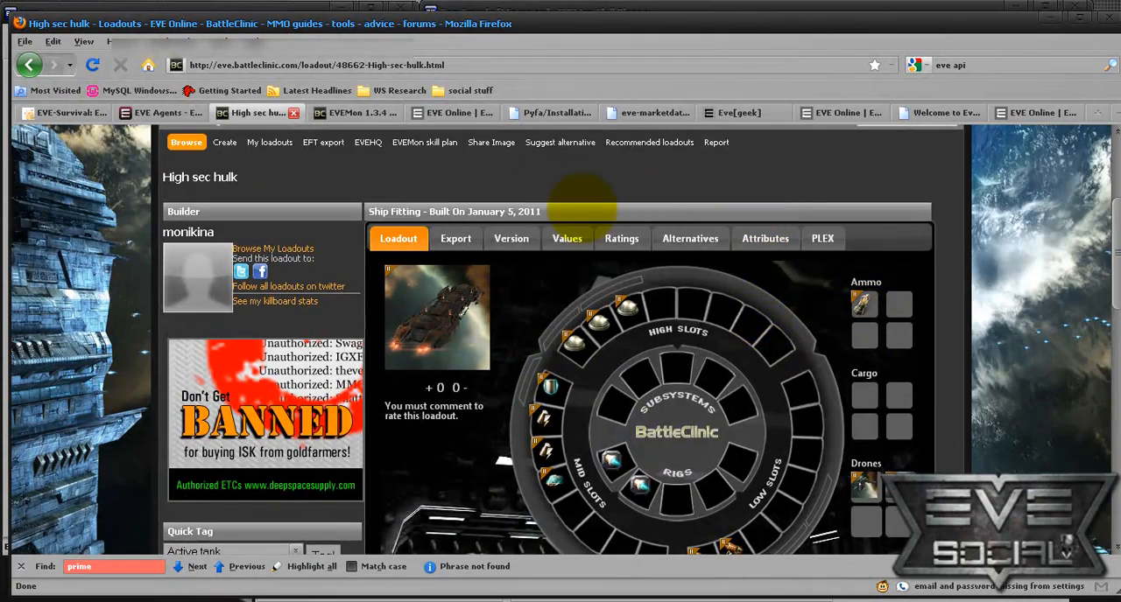
scroll("down", 3)
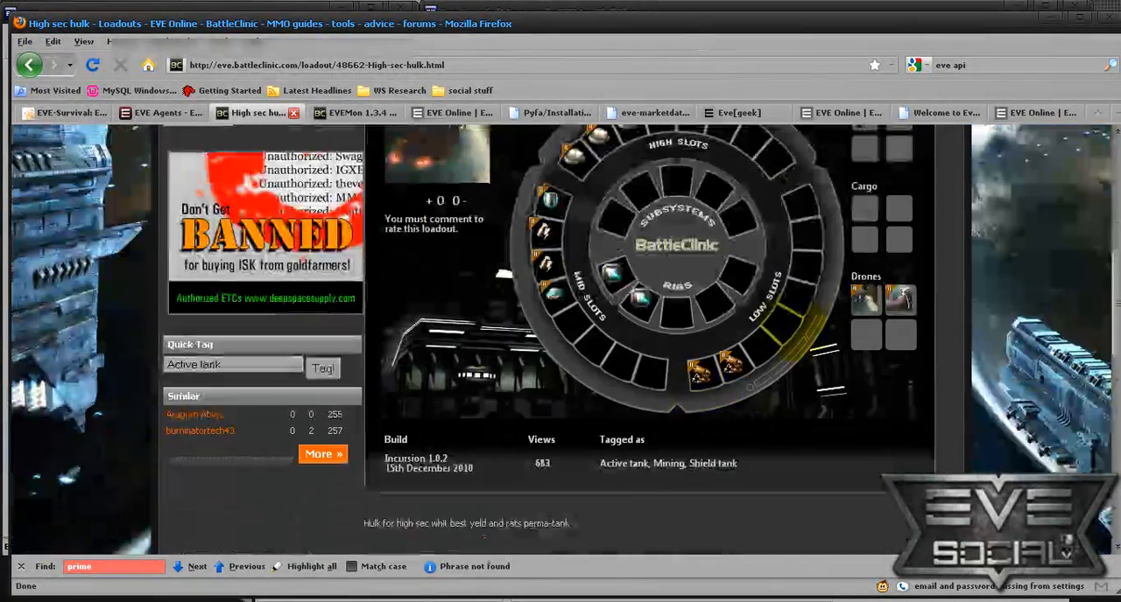
Browse the fit's alternatives and attributes, ending on its export options
left_click(690, 238)
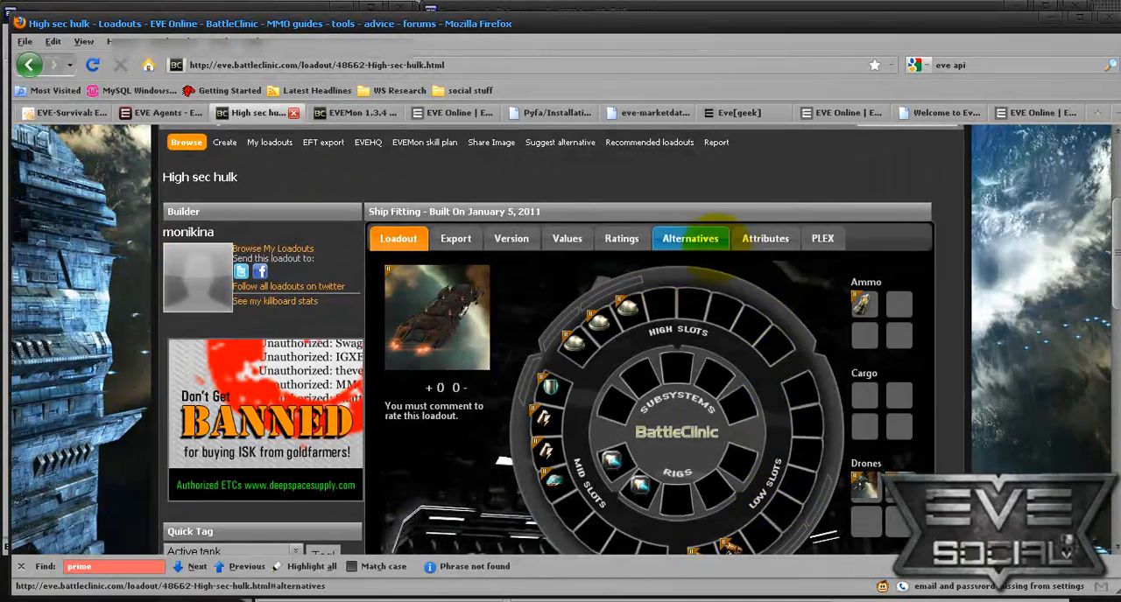
left_click(765, 238)
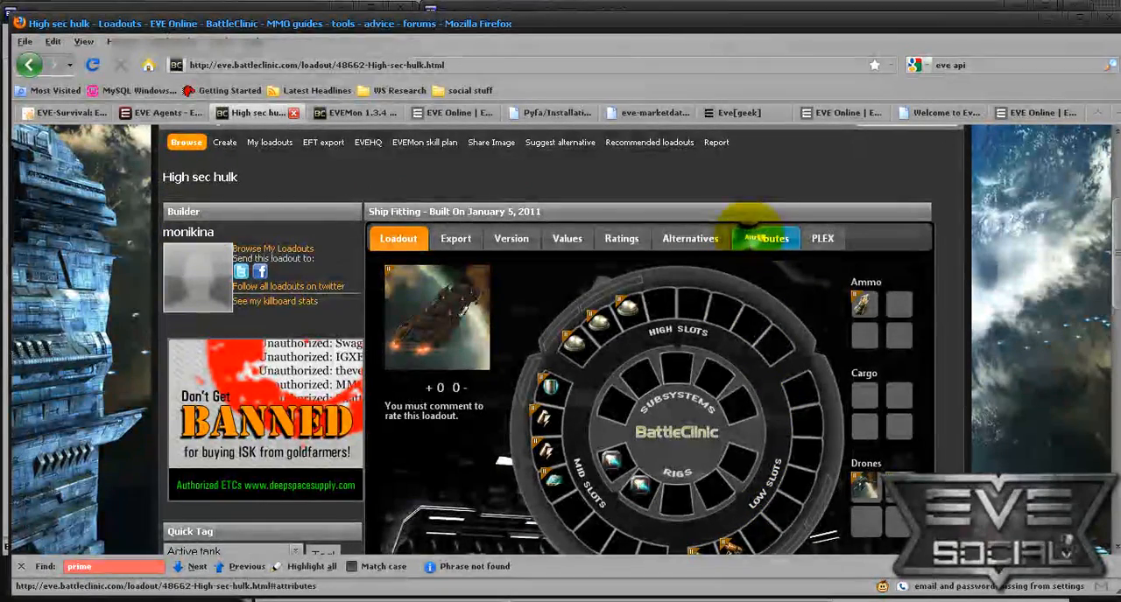
left_click(765, 239)
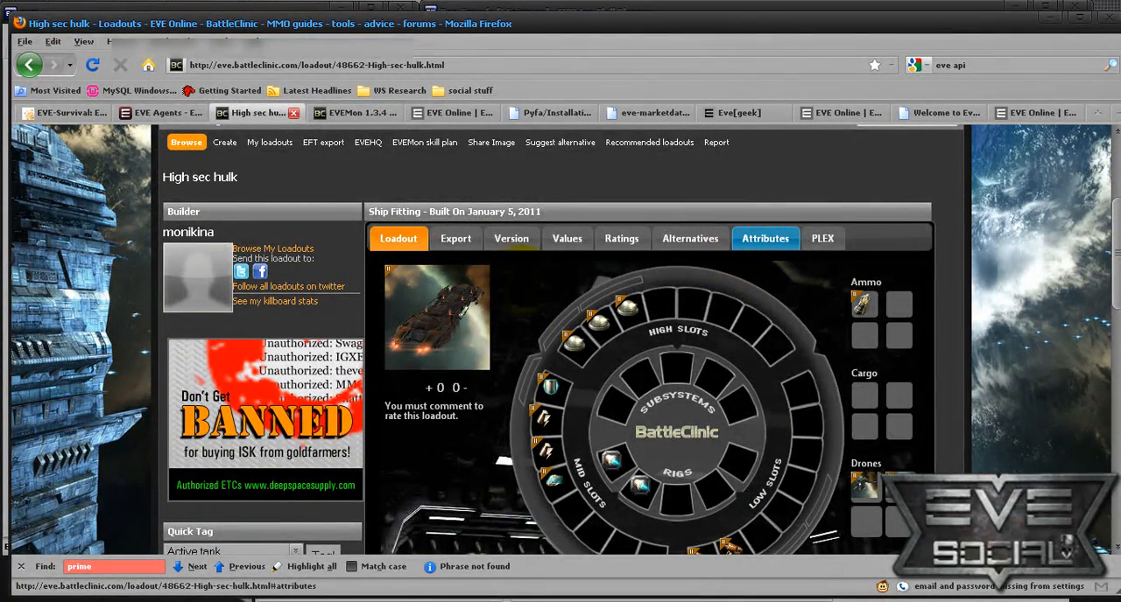
left_click(456, 238)
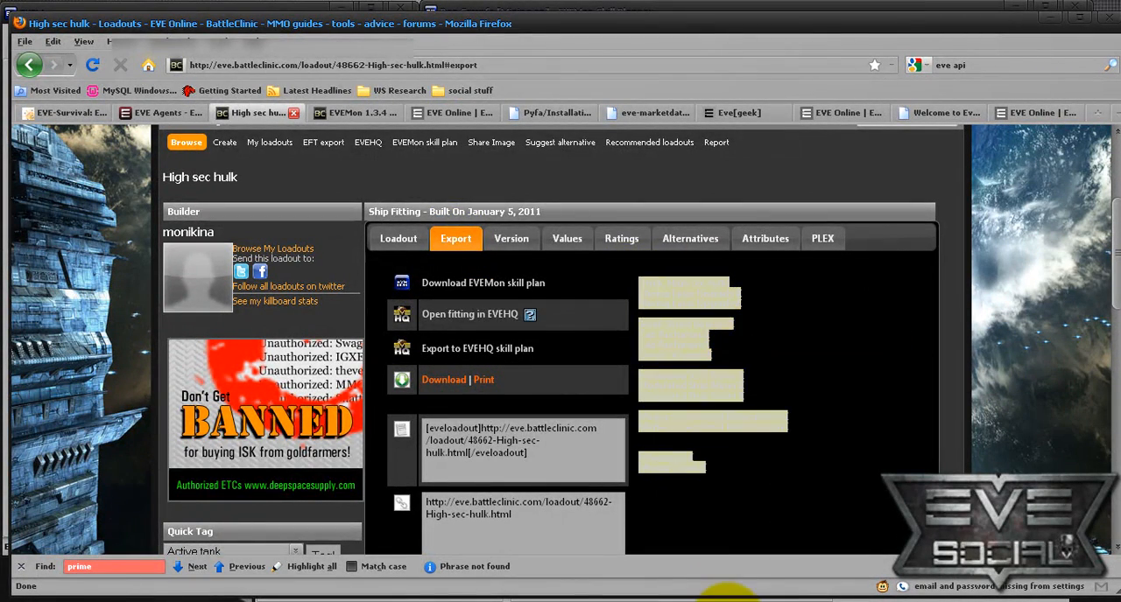
Bring Pyfa forward and import the copied High sec hulk fit from the clipboard
left_click(470, 314)
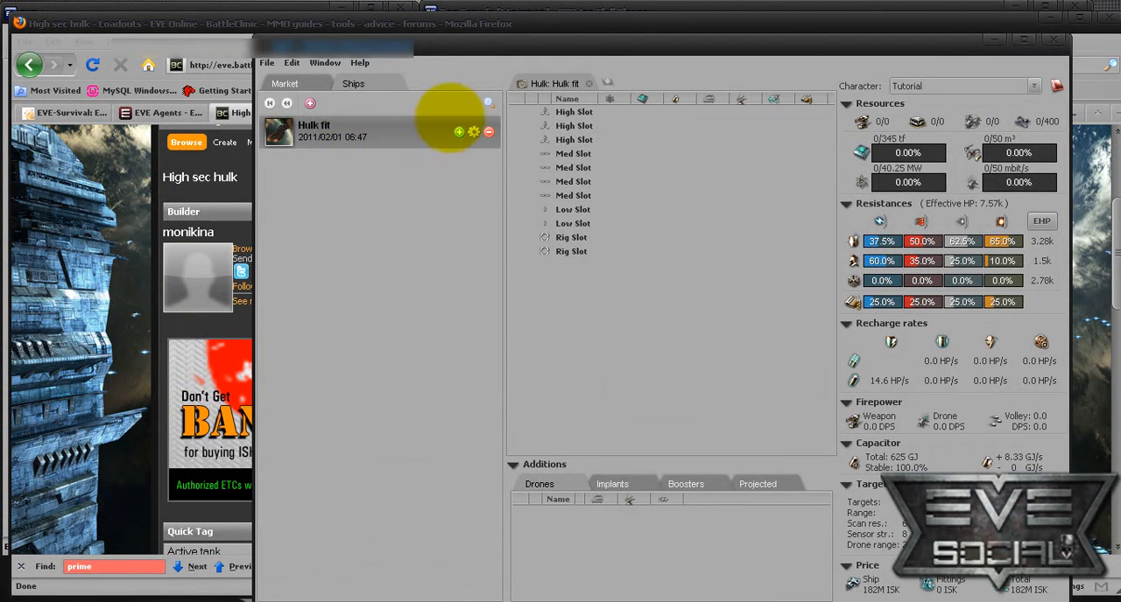
left_click(291, 62)
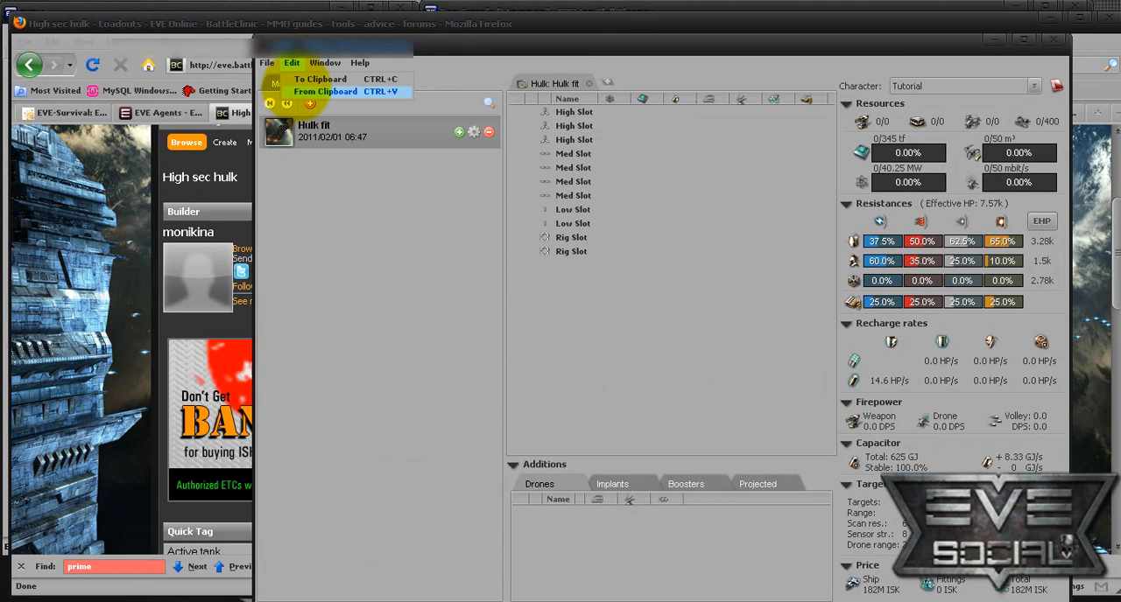
left_click(324, 92)
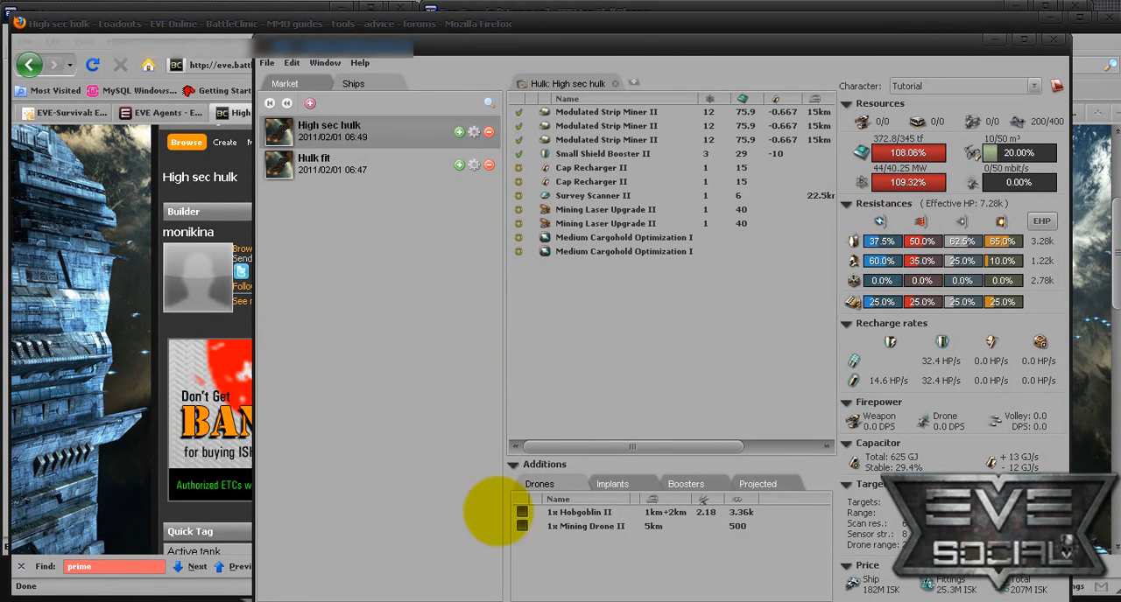
Export the open High sec hulk fit to the clipboard, choosing EFT format
left_click(291, 62)
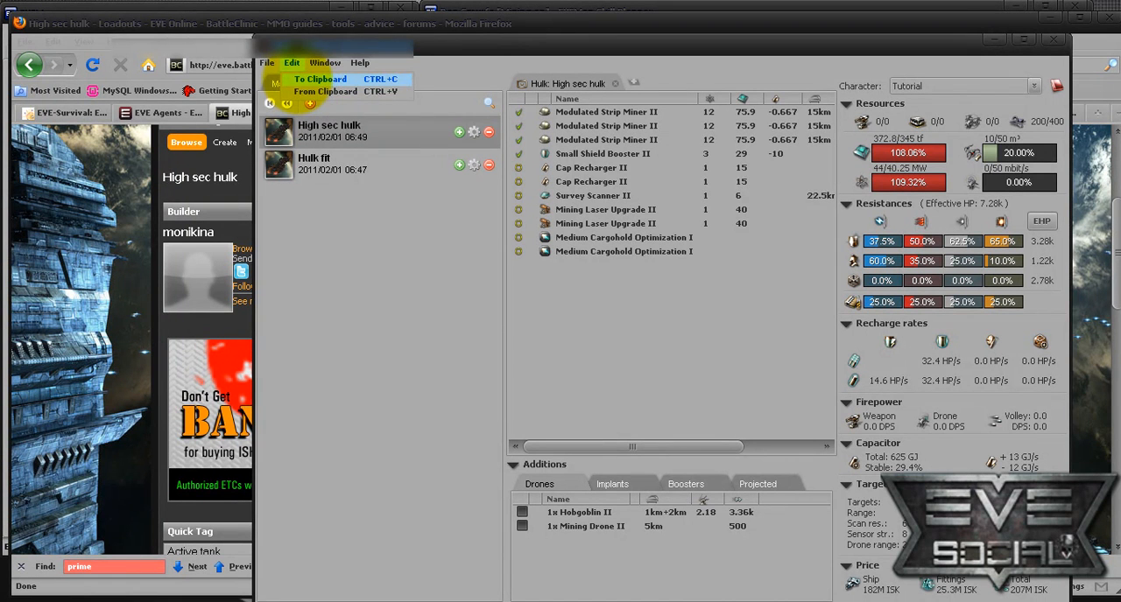
left_click(320, 78)
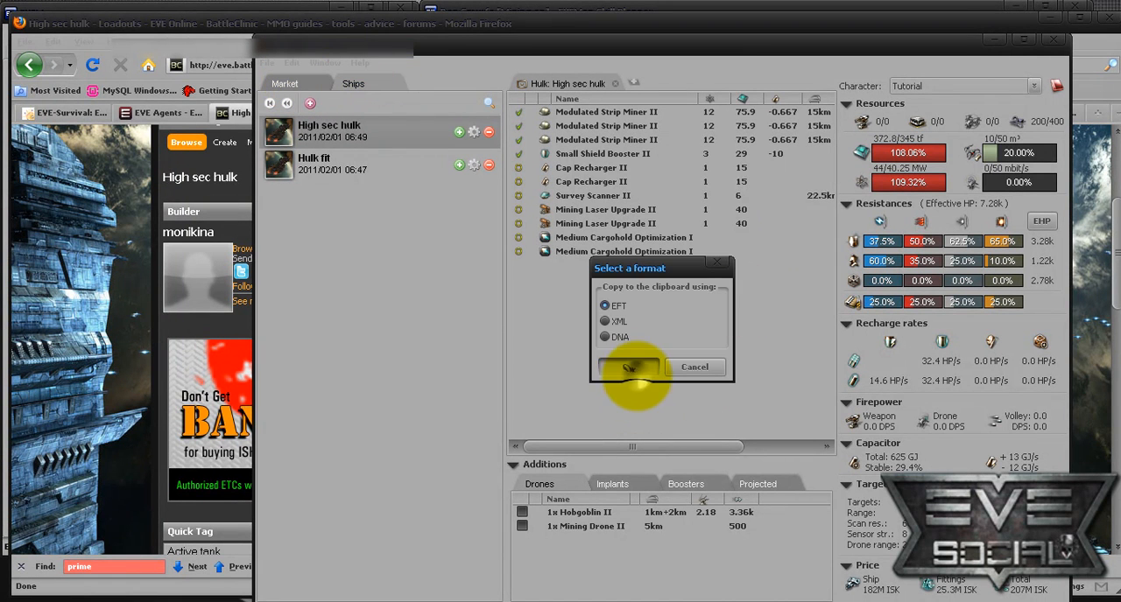
left_click(628, 366)
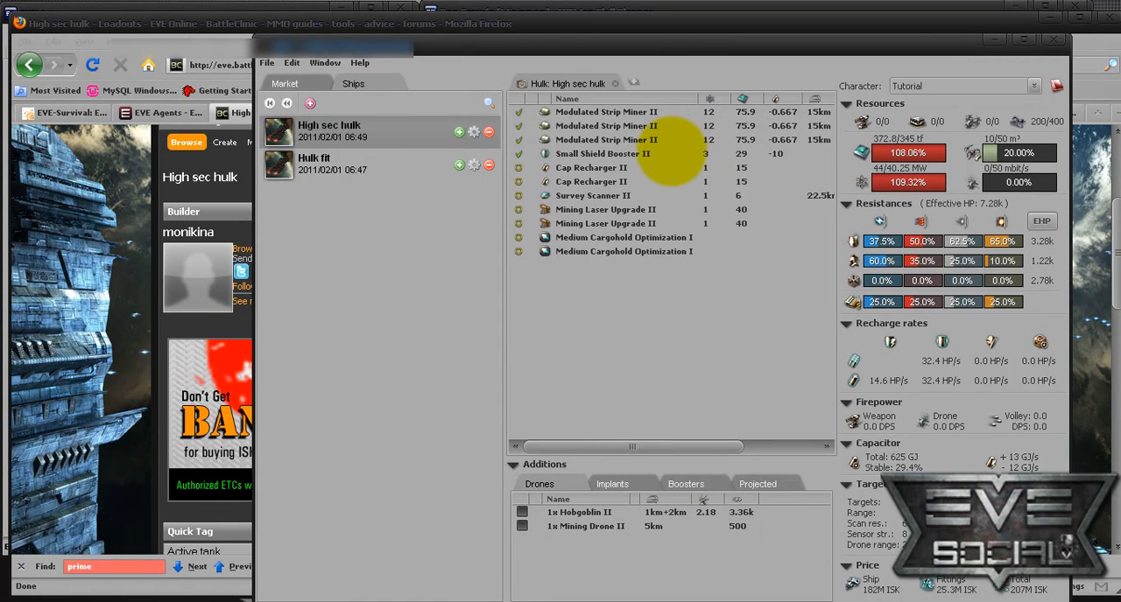
mouse_move(648, 254)
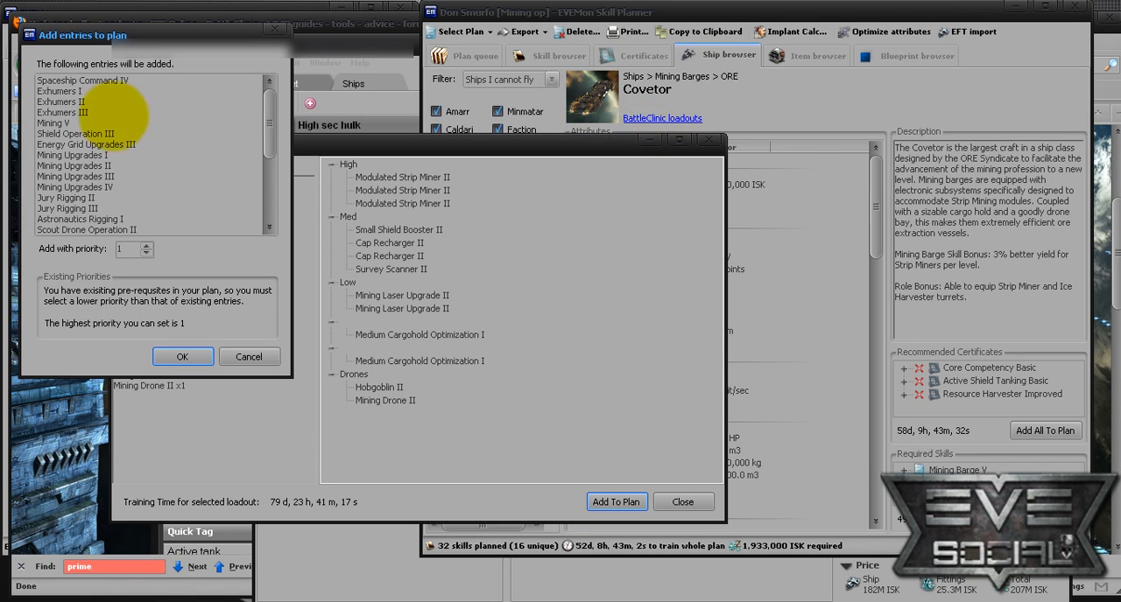
Scroll through the High sec hulk skills in the EFT import window, then close it
scroll("down", 3)
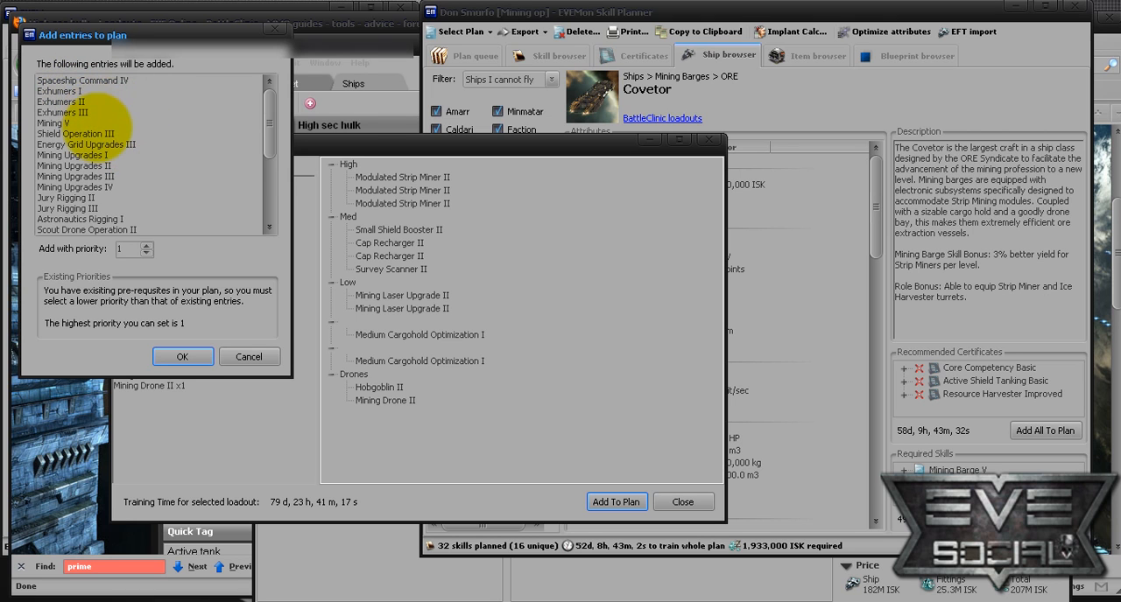
scroll("down", 3)
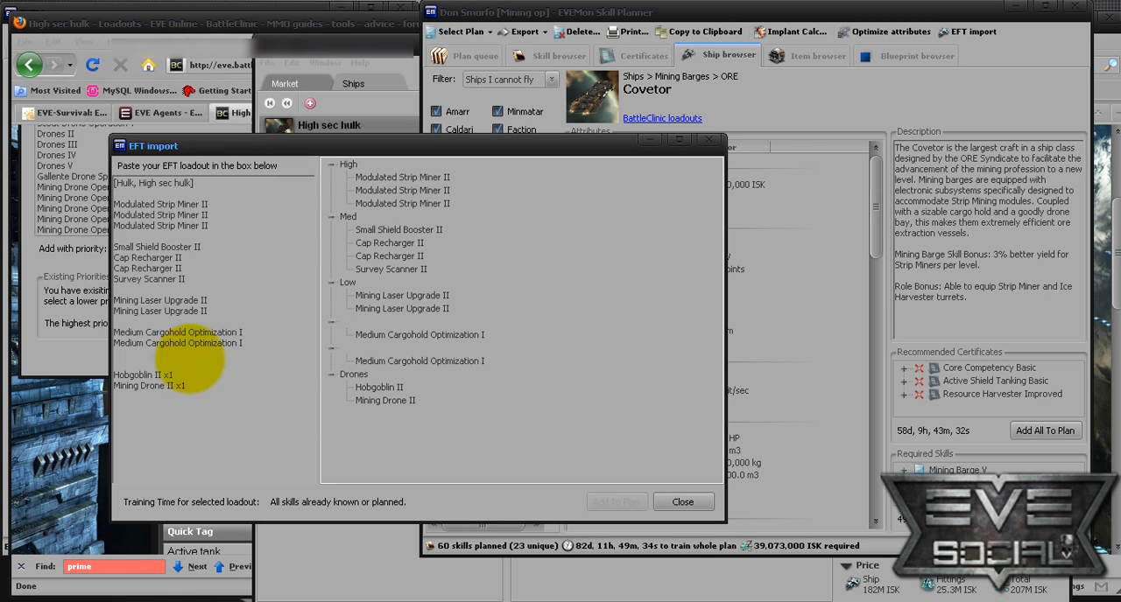
mouse_move(705, 411)
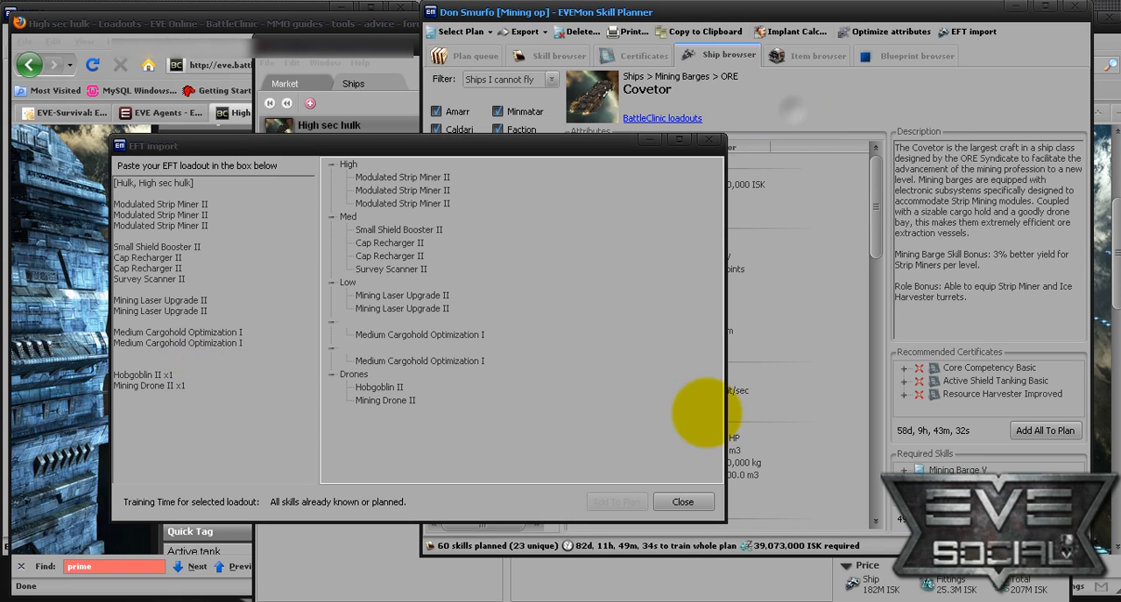
left_click(682, 502)
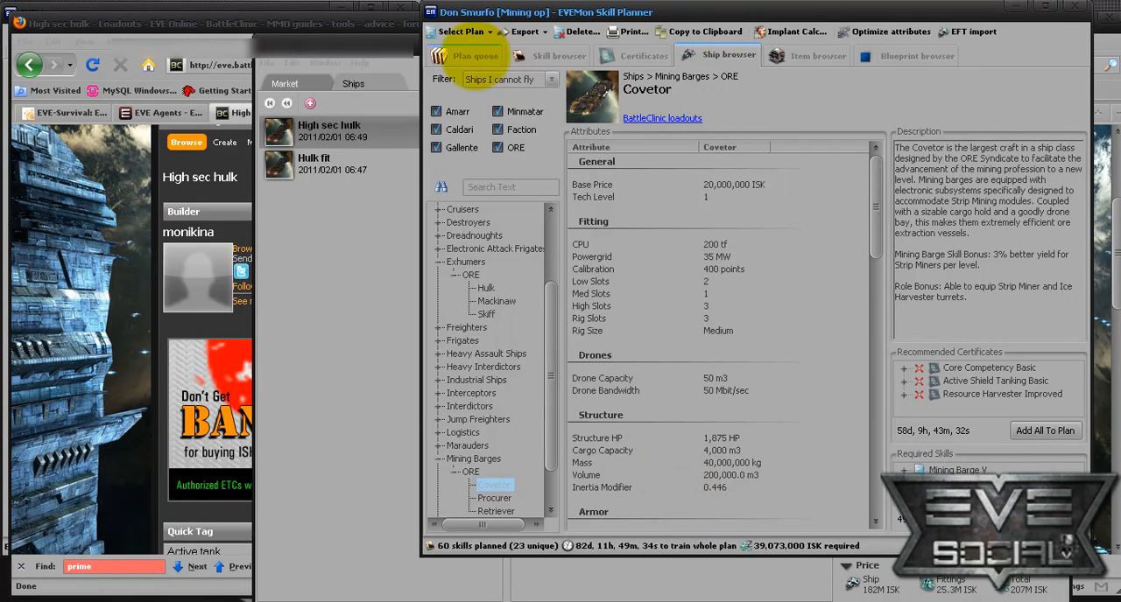
Open the Plan queue tab and scroll through the 60 planned skills
left_click(473, 55)
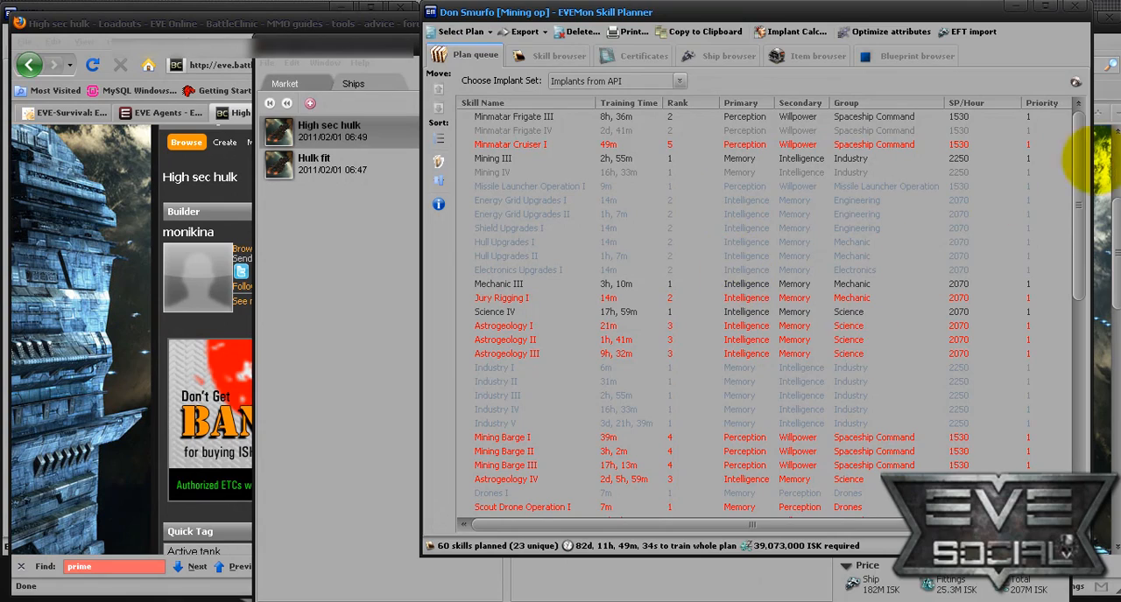
scroll("down", 3)
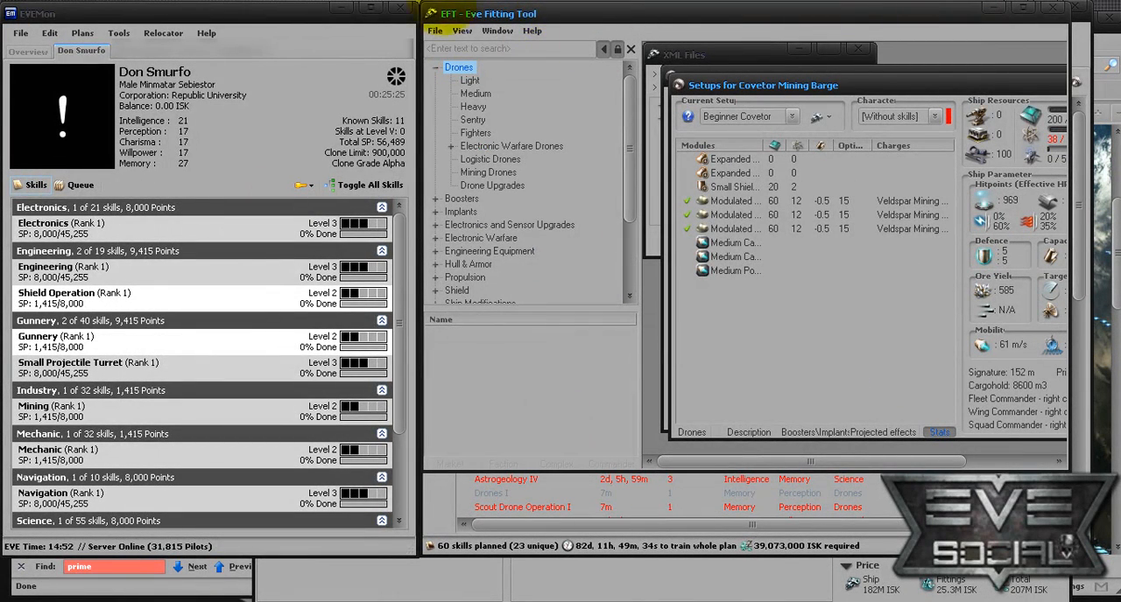
mouse_move(630, 184)
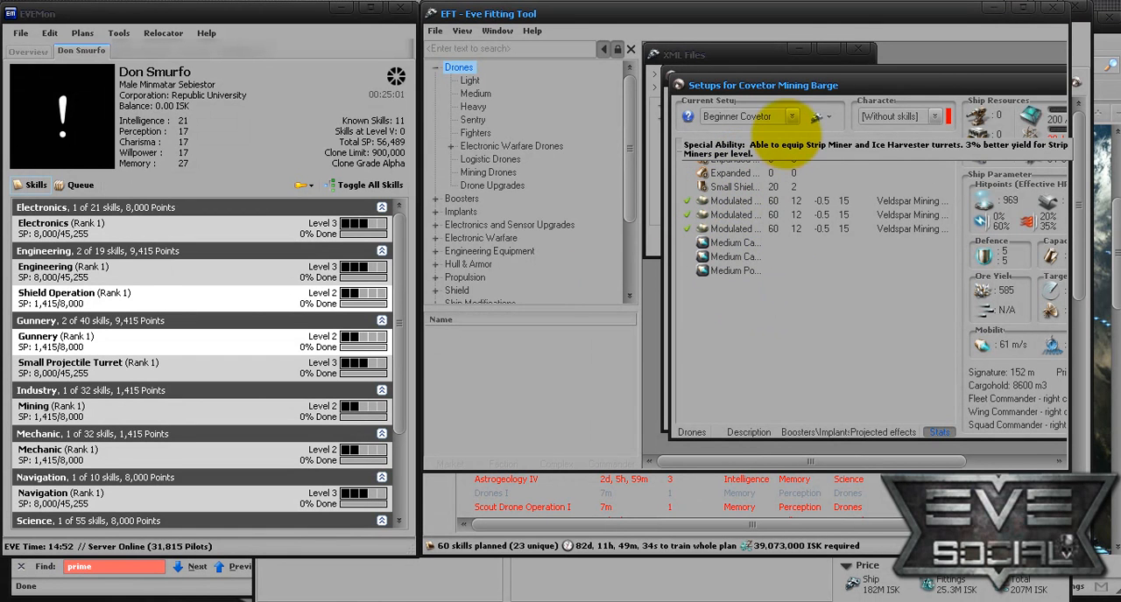
Open the setup options menu beside the Beginner Covetor's Current Setup dropdown
left_click(822, 116)
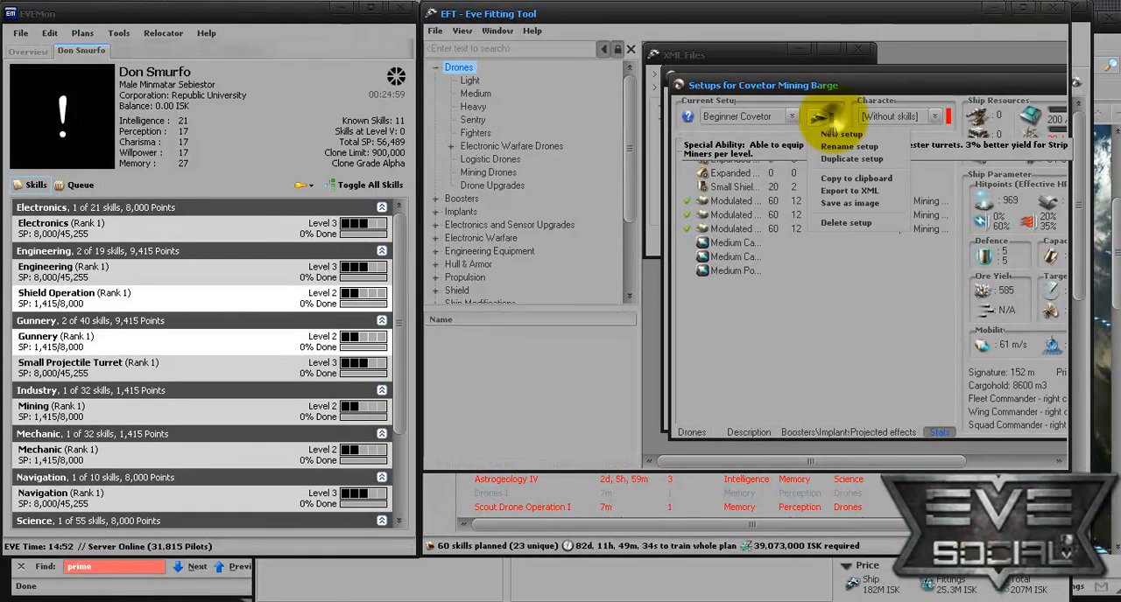